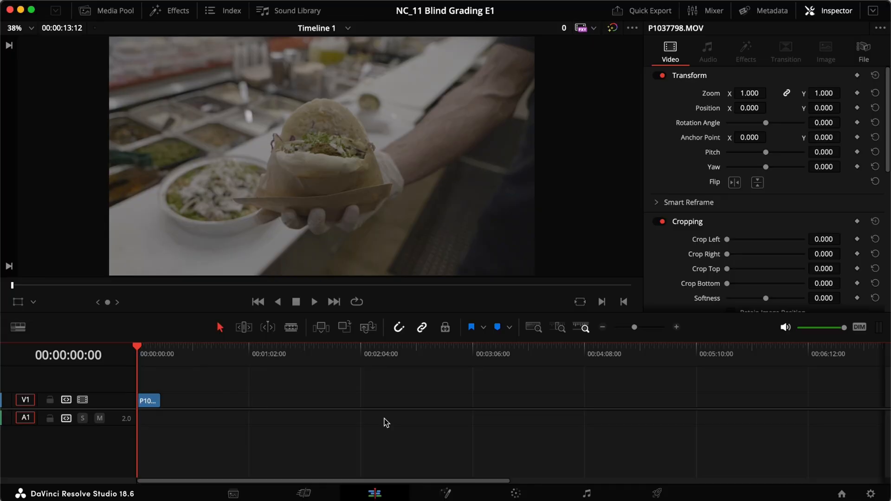
mouse_move(407, 213)
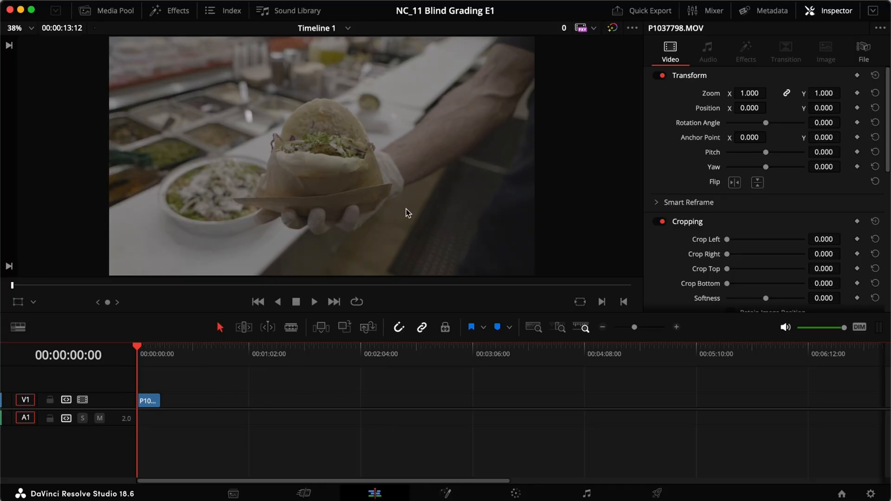
mouse_move(388, 119)
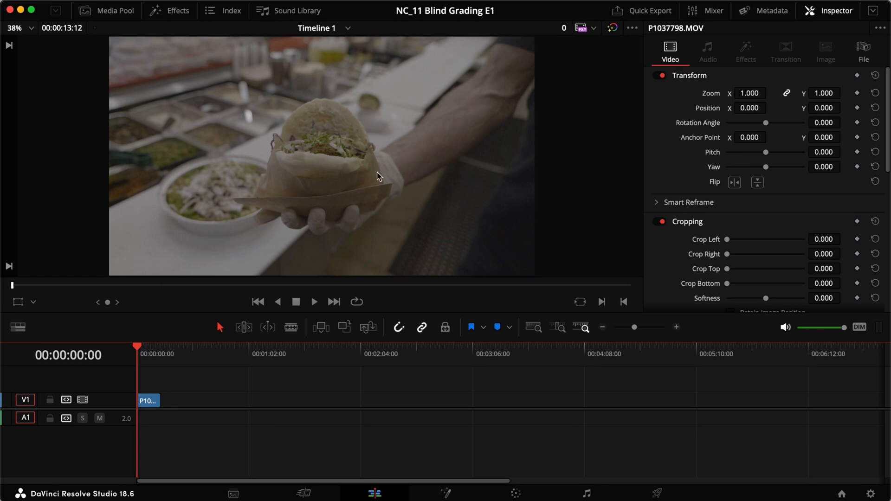
mouse_move(391, 103)
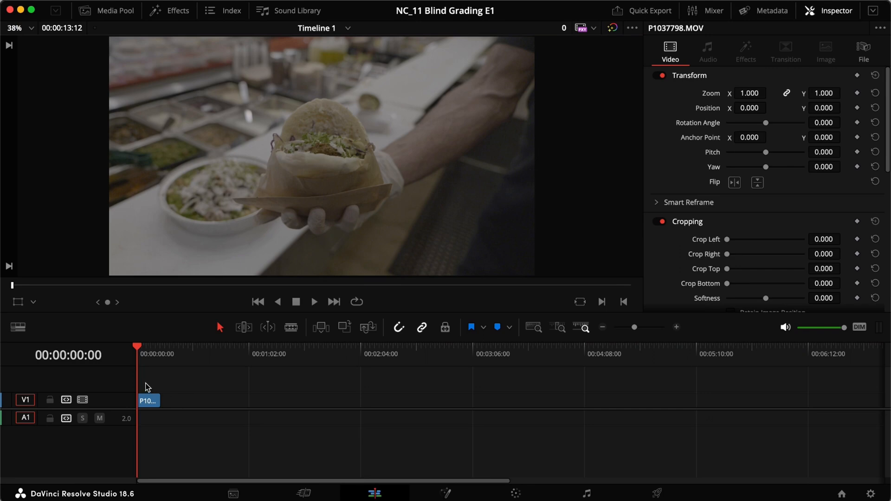
On the Color page, label node 03 'Convert' and bring up the Effects library for Color Space Transform.
click(514, 493)
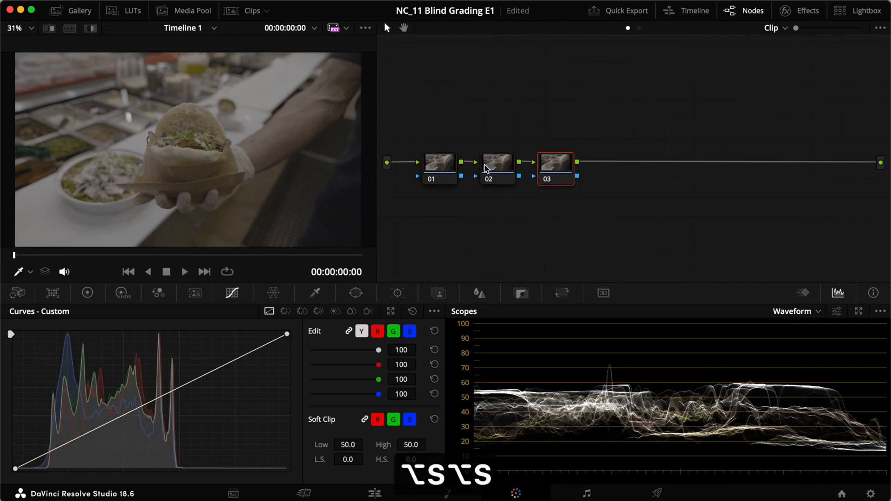
drag(554, 163, 580, 169)
text(Convert)
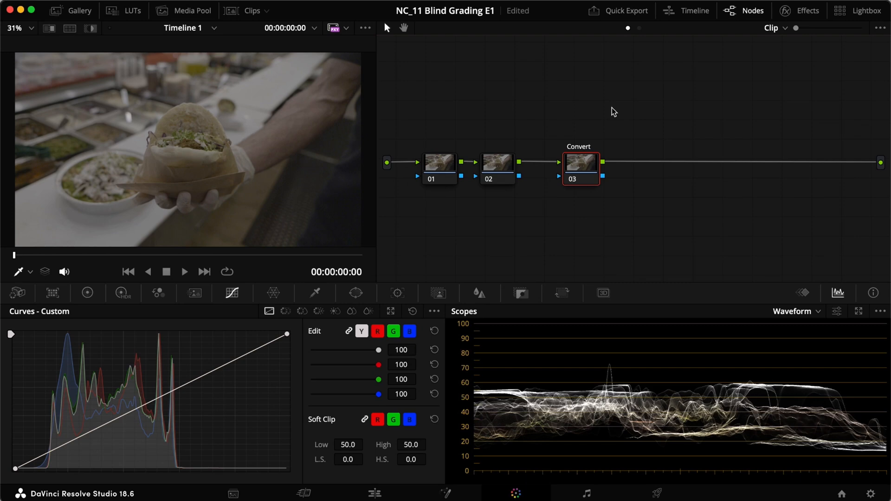
click(806, 11)
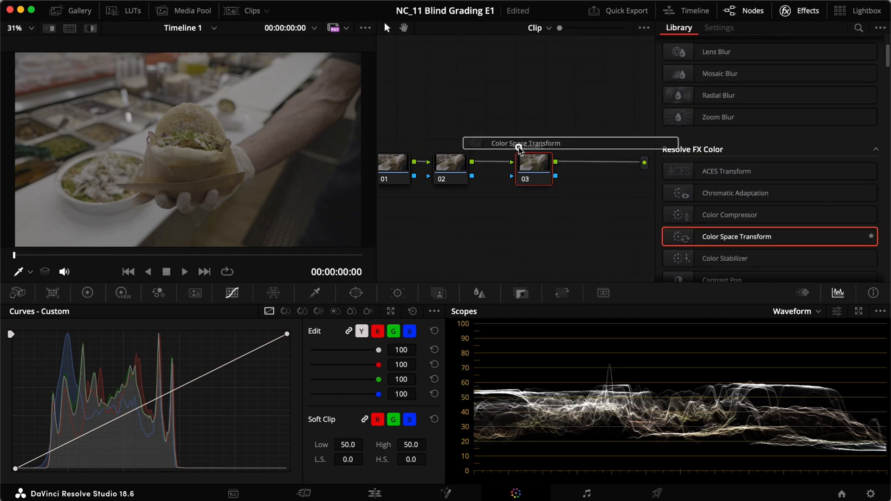
Drop Color Space Transform onto Convert and set its output to Rec.709 with Gamma 2.4.
click(719, 27)
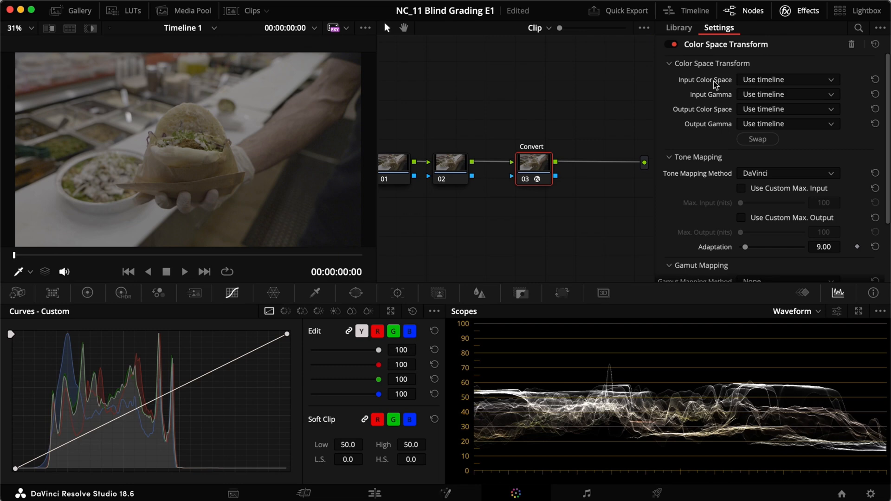
mouse_move(693, 89)
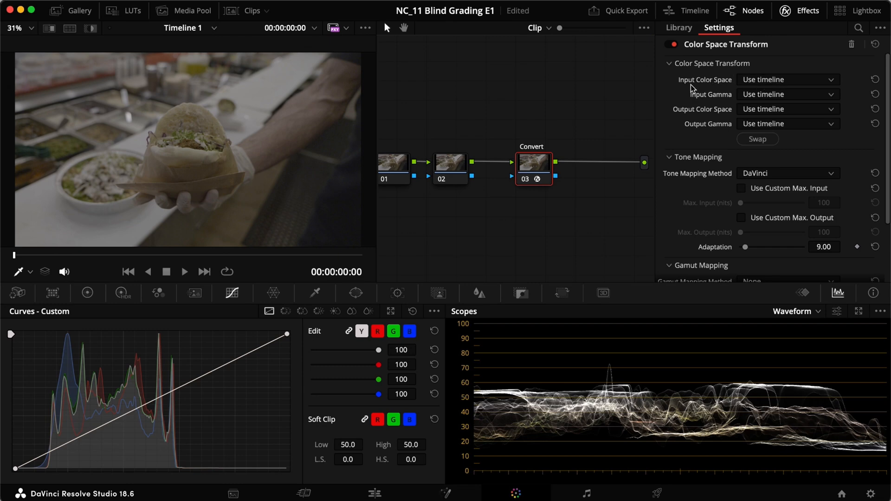
mouse_move(731, 98)
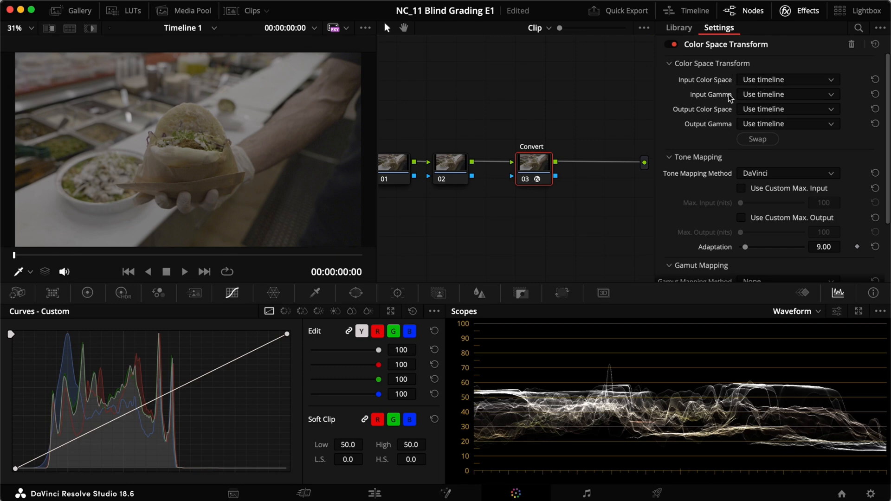
click(788, 123)
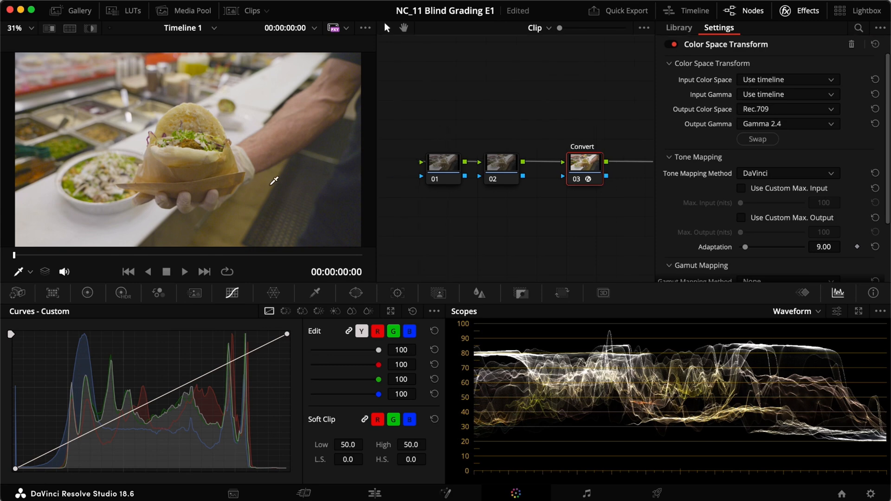
mouse_move(662, 95)
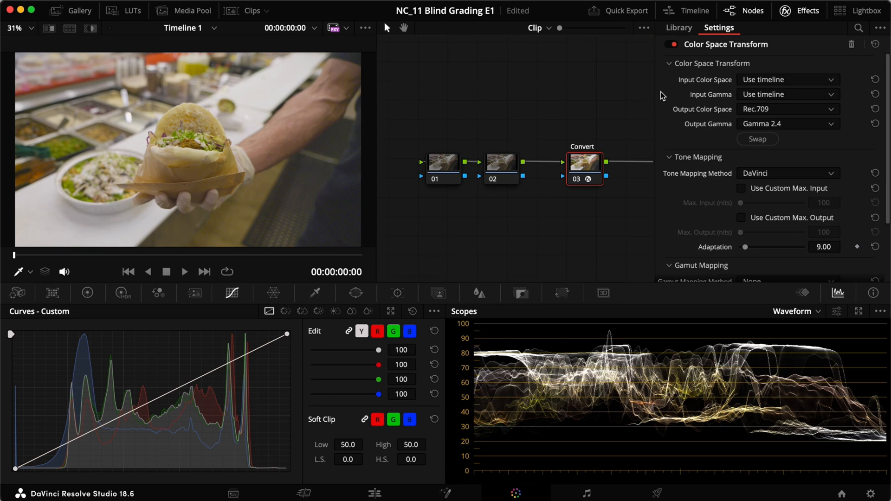
mouse_move(663, 96)
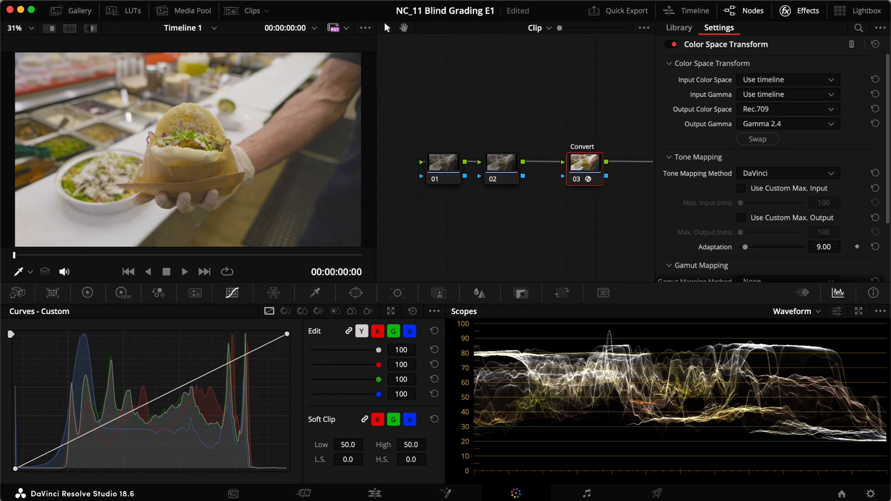
mouse_move(371, 137)
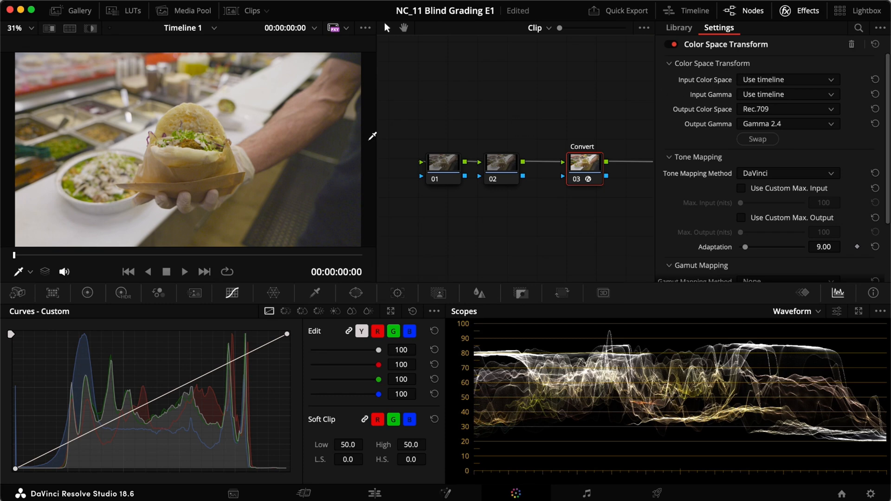
Set input to Sony S-Gamut3 with S-Log3 gamma and grab a still labelled SLOG3.
click(788, 80)
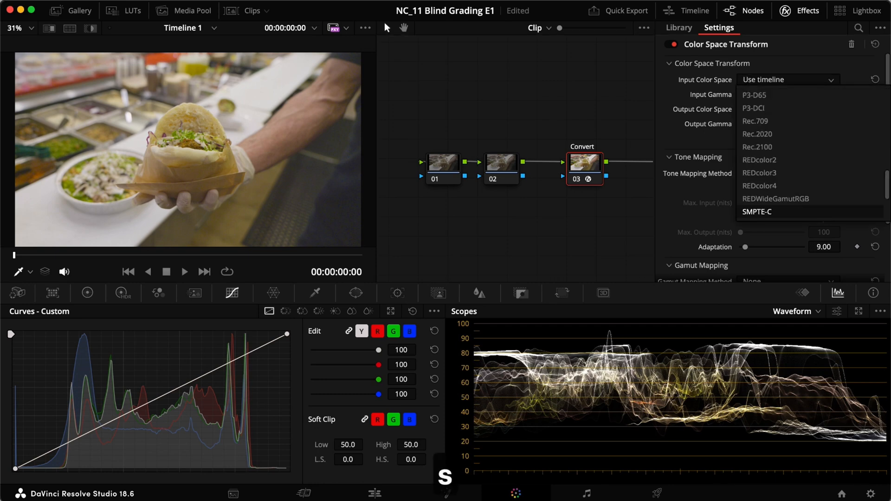
scroll(down, 3)
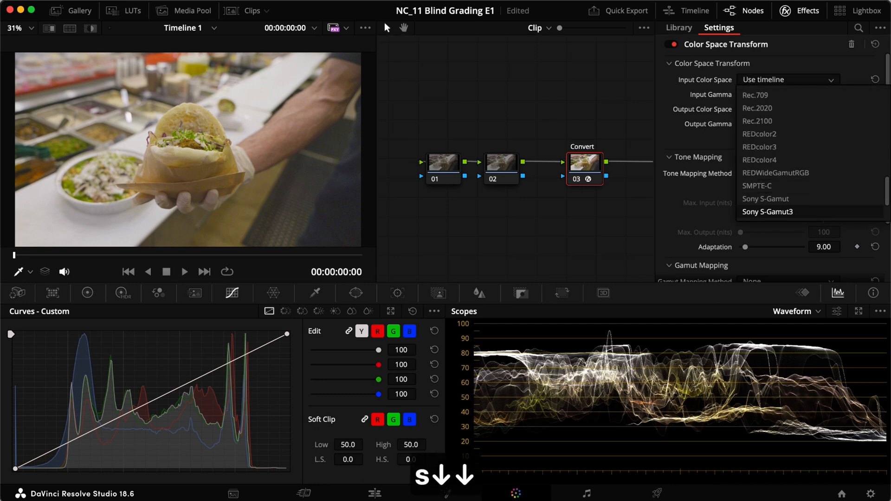
click(768, 211)
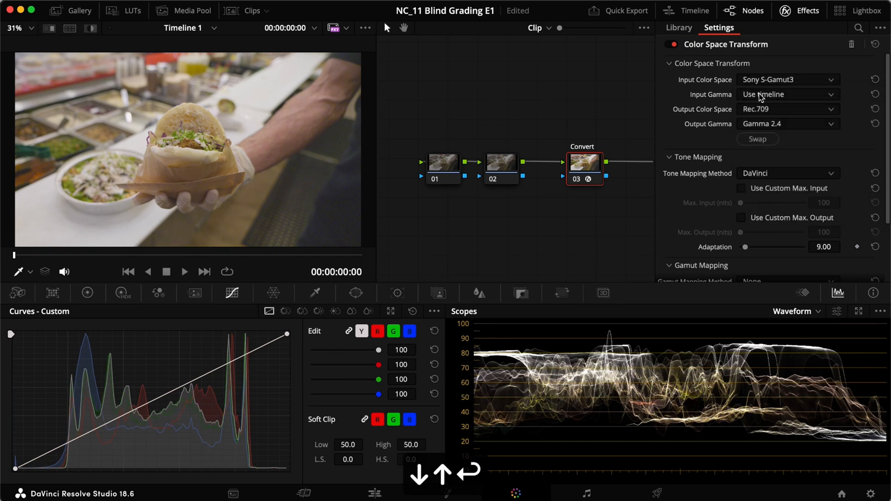
click(786, 95)
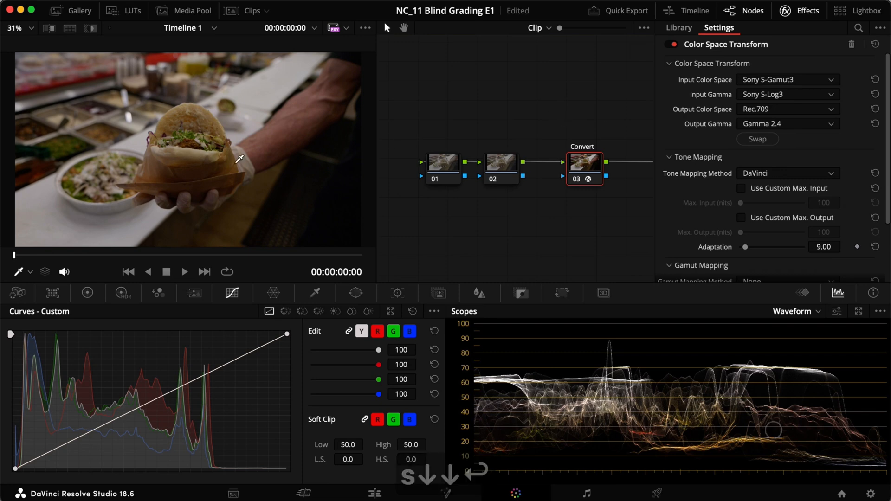
mouse_move(232, 183)
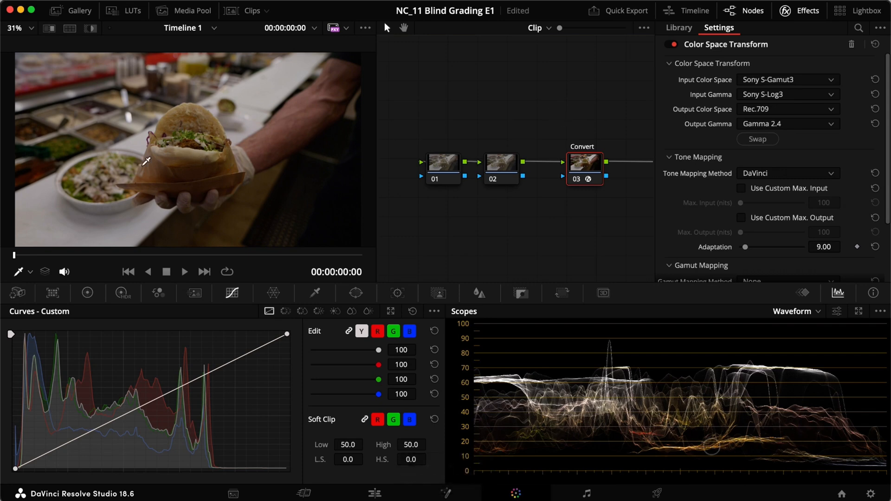
click(80, 10)
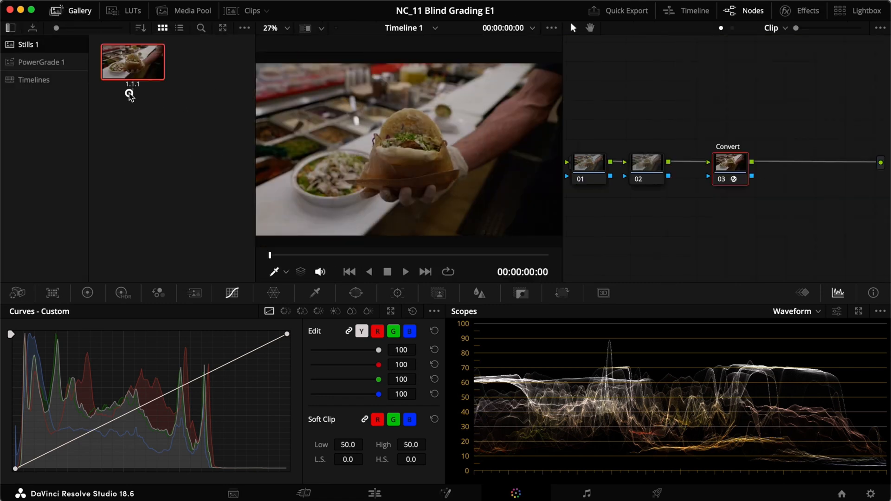
text(SLOG3)
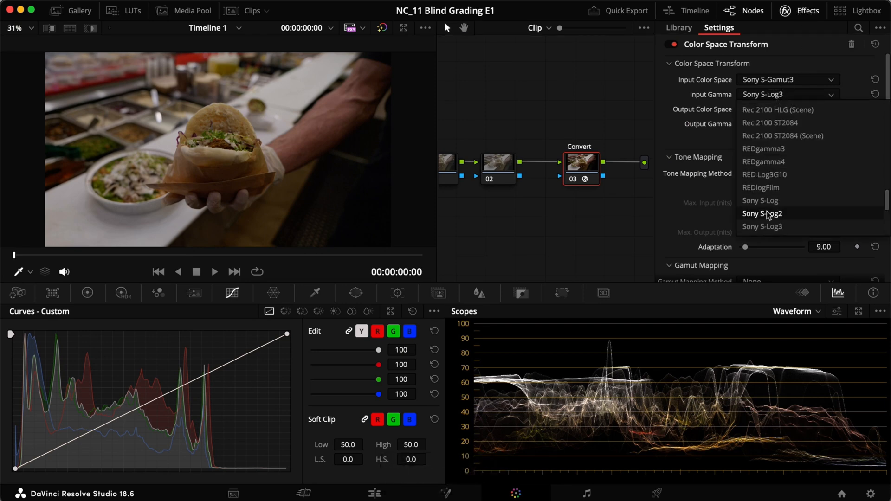
Switch the input gamma to Sony S-Log2 and grab another still from the viewer.
click(761, 213)
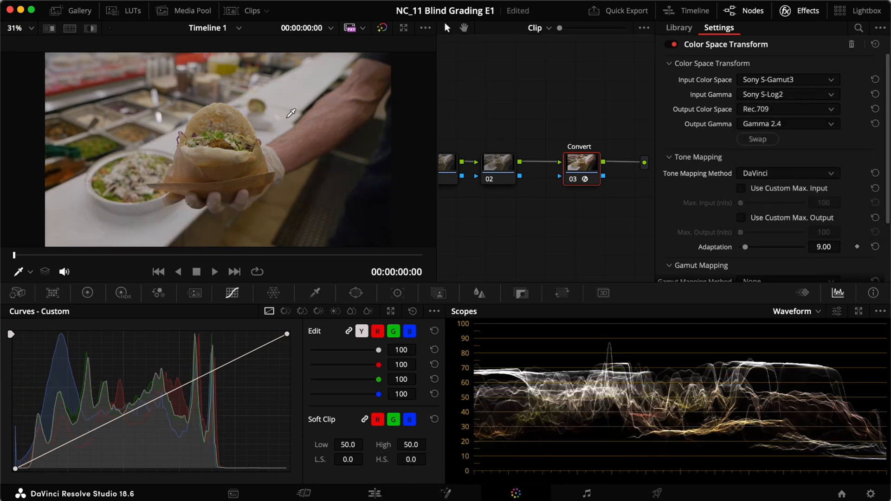
mouse_move(125, 68)
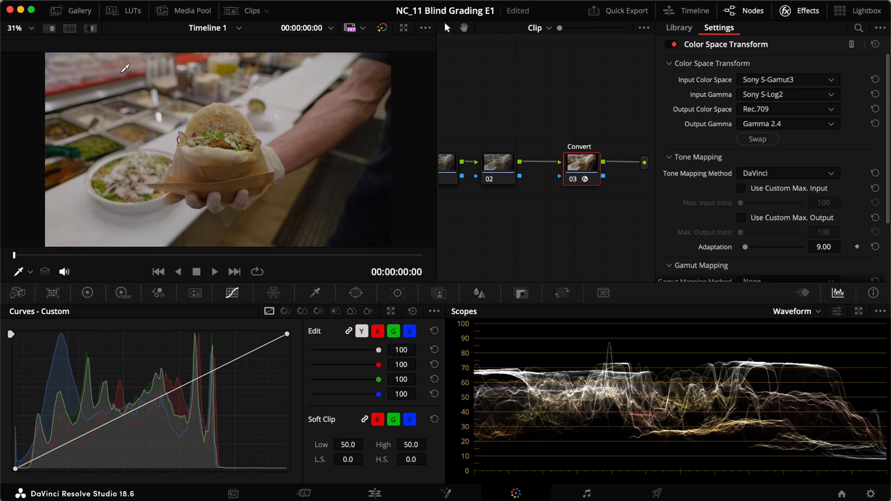
right_click(421, 130)
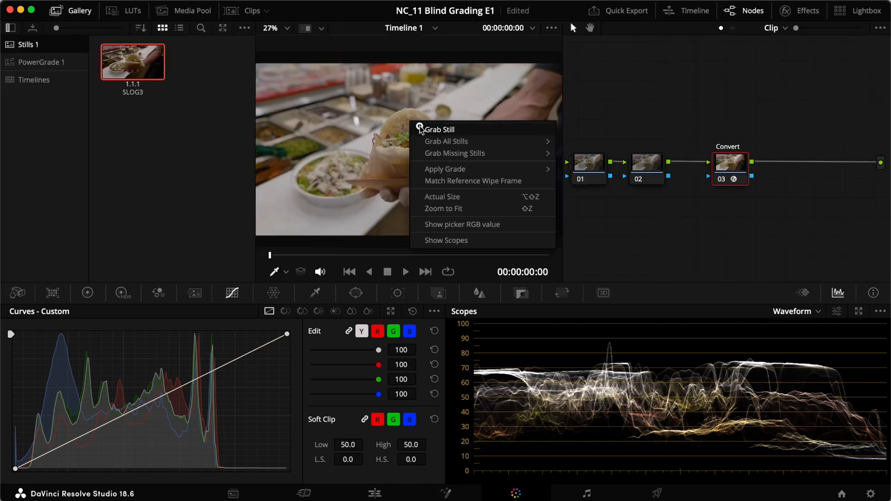
click(439, 129)
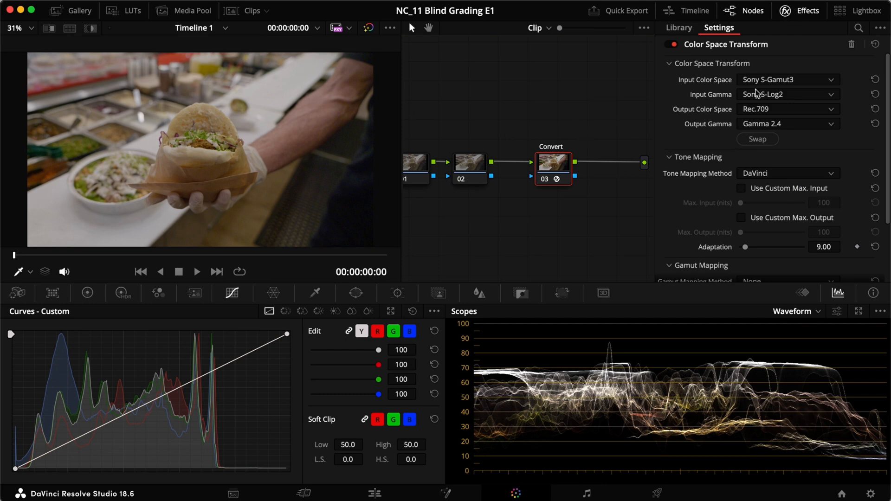
Set the transform's input to Canon Cinema Gamut with Canon Log 3 gamma.
click(787, 79)
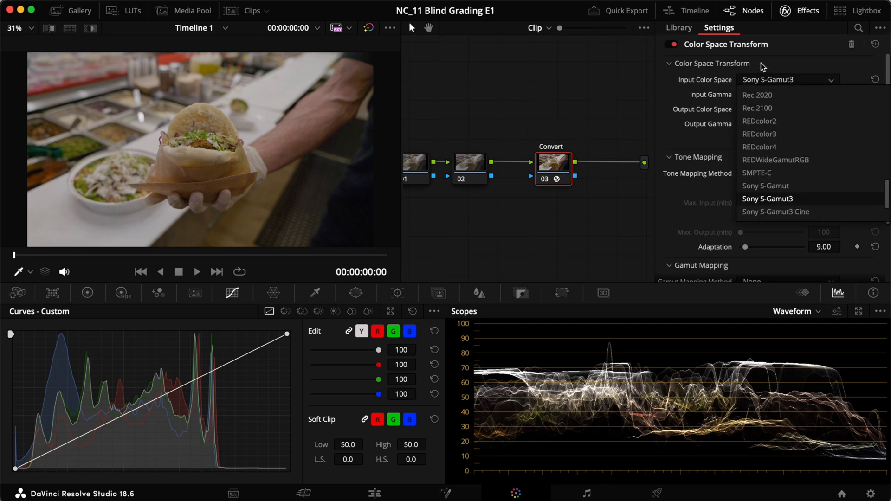
click(768, 199)
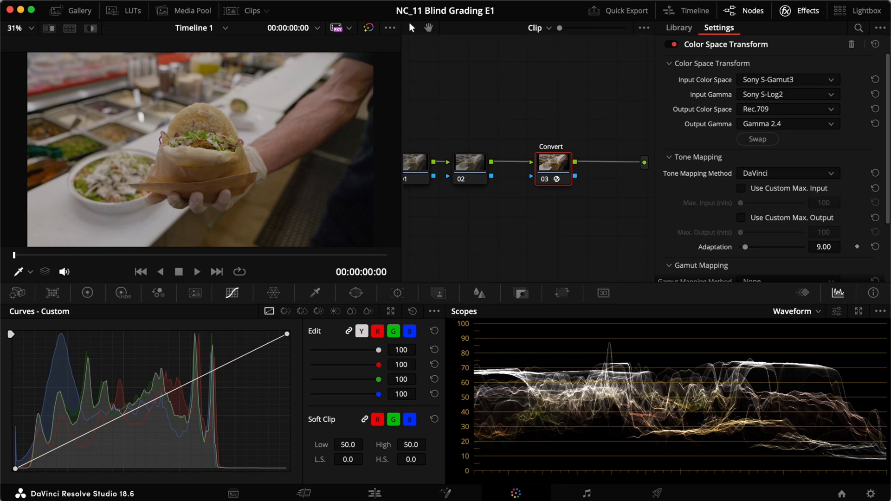
click(788, 79)
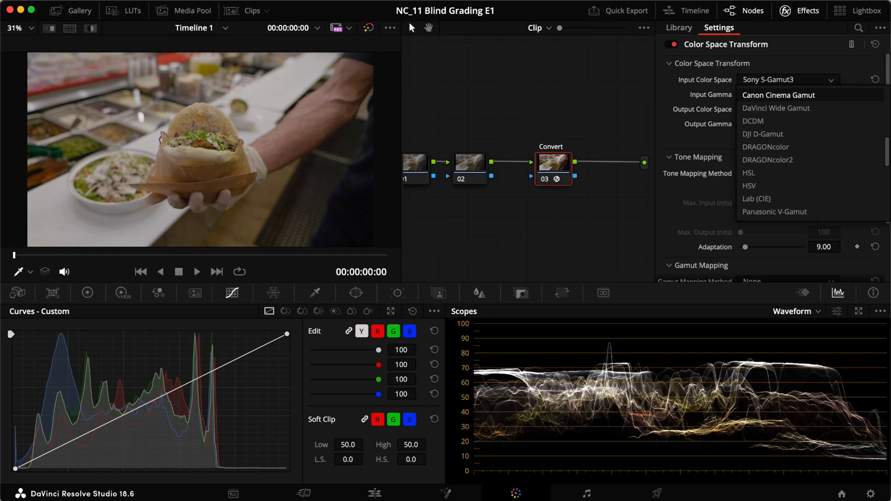
click(779, 95)
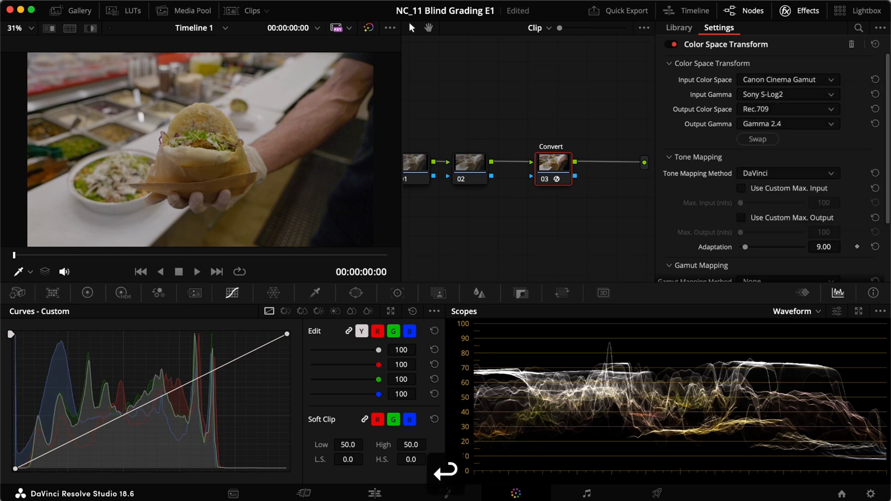
click(787, 95)
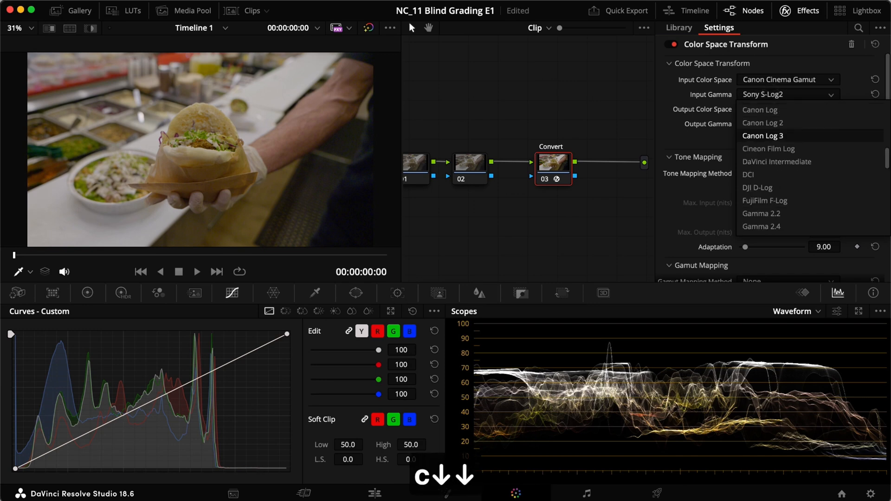
click(763, 135)
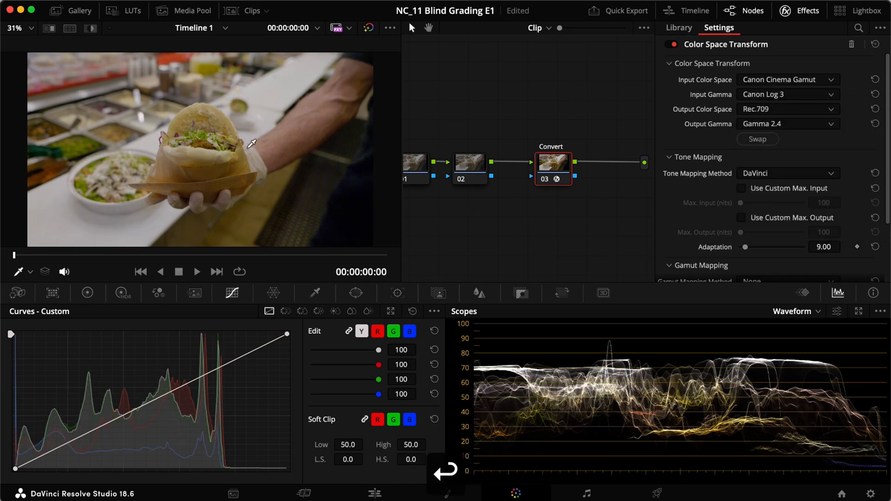
mouse_move(245, 182)
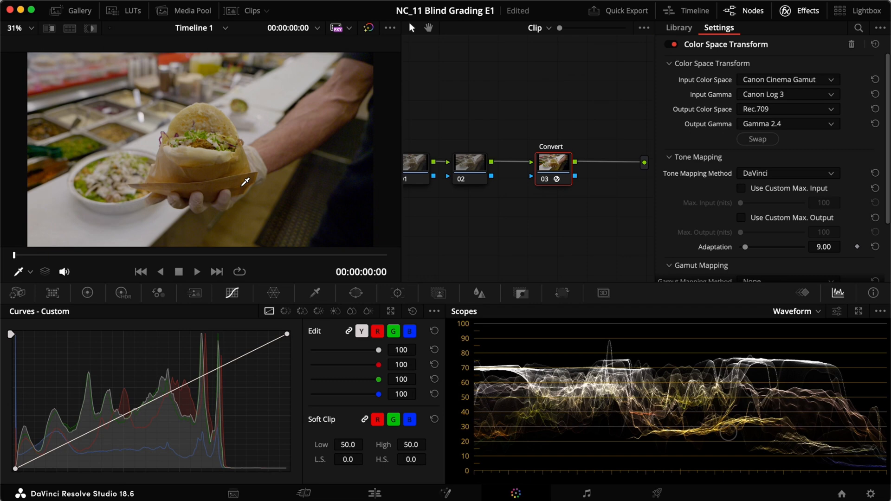
mouse_move(246, 154)
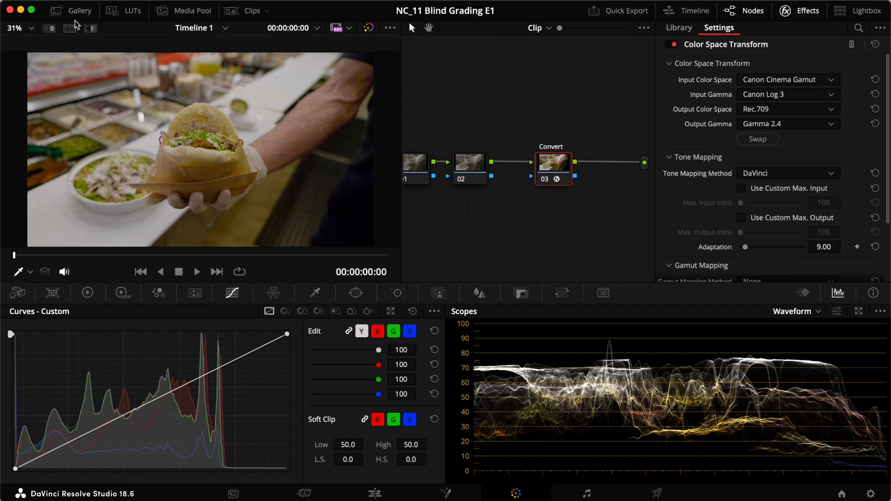
Label the newest gallery still CLOG3CinemaGamut.
click(71, 10)
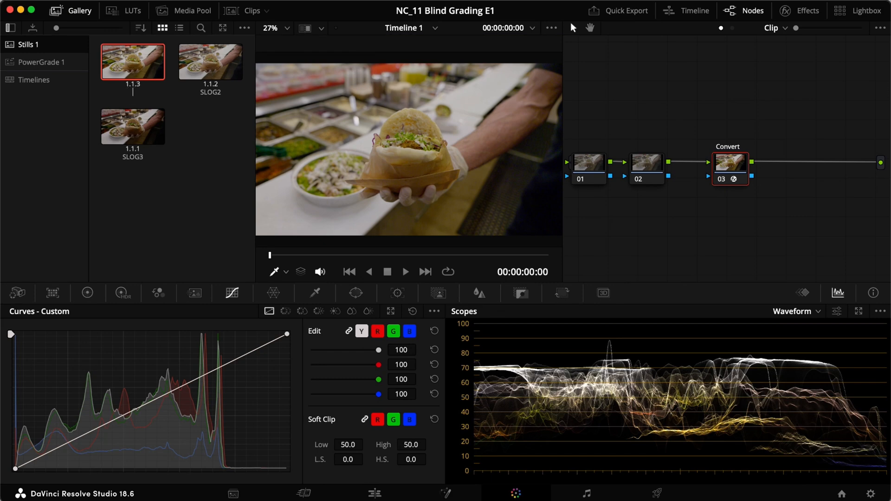
text(CLOG3Cine)
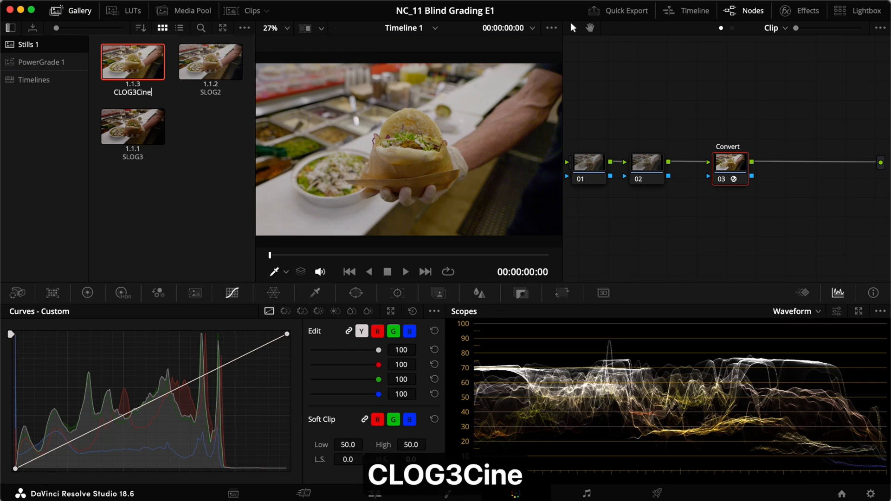
text(CinemaGamut)
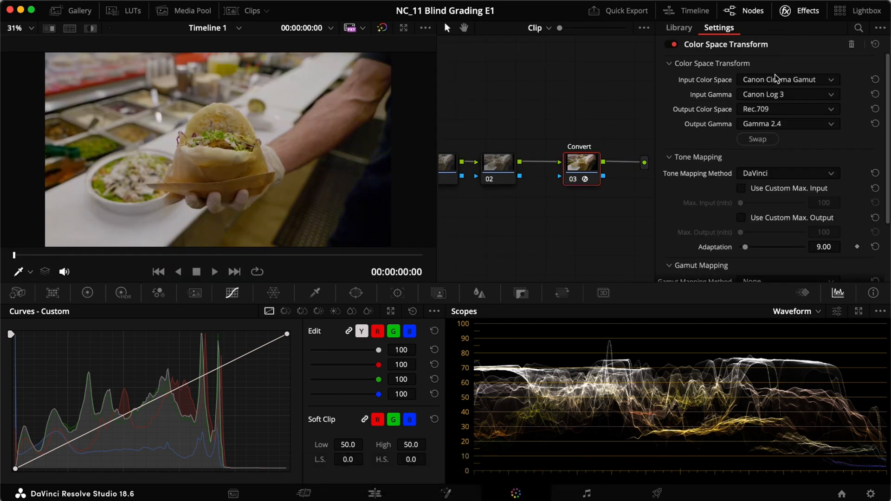
Reset the input colour space briefly, then restore Canon Cinema Gamut as the input.
click(788, 80)
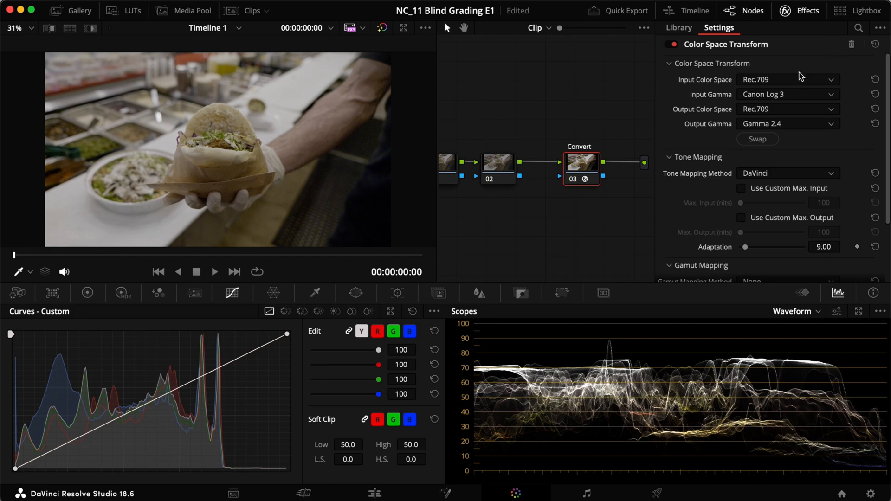
click(789, 79)
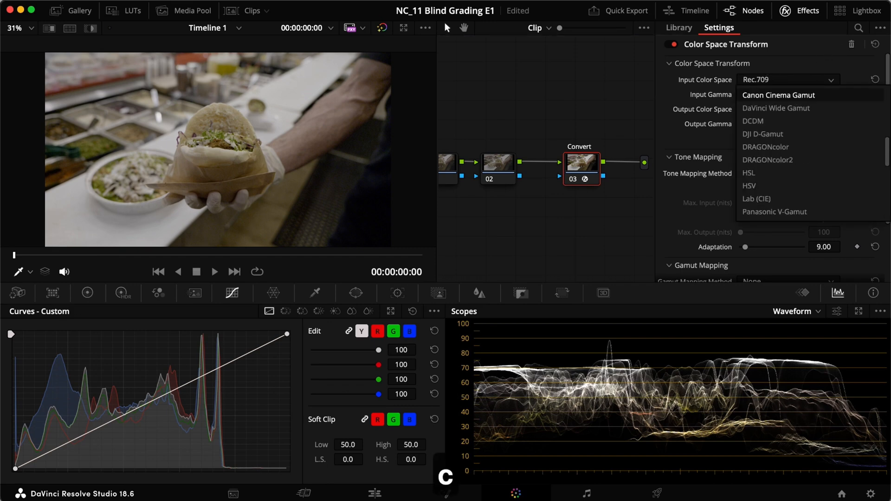
click(779, 95)
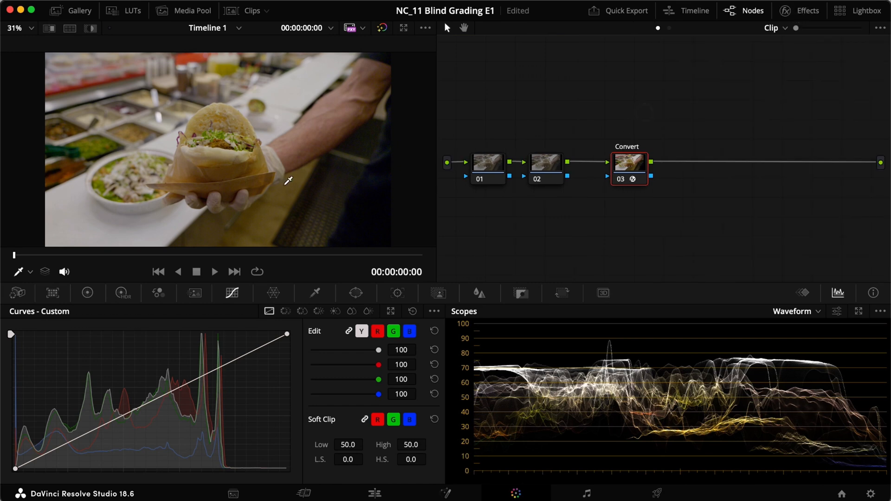
mouse_move(545, 109)
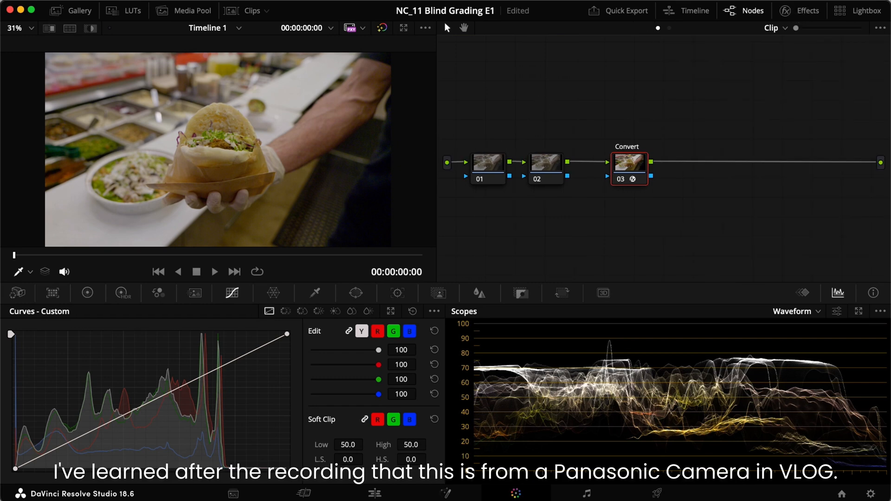
mouse_move(521, 107)
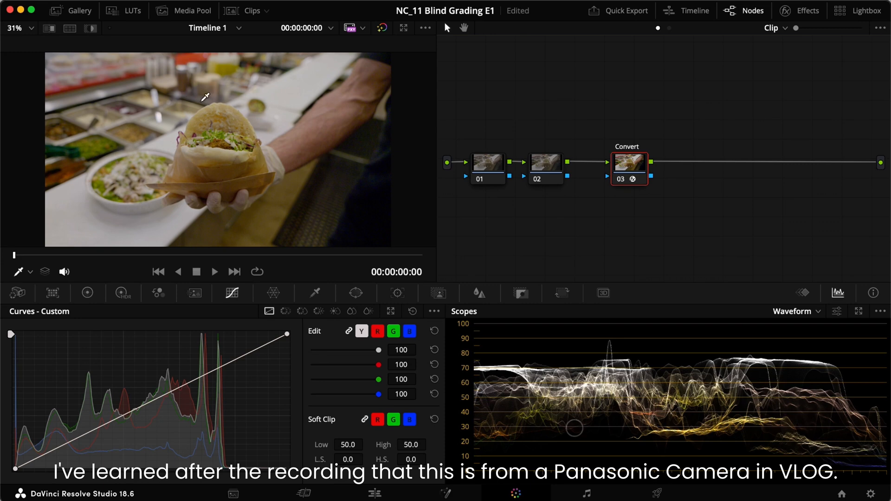
mouse_move(576, 113)
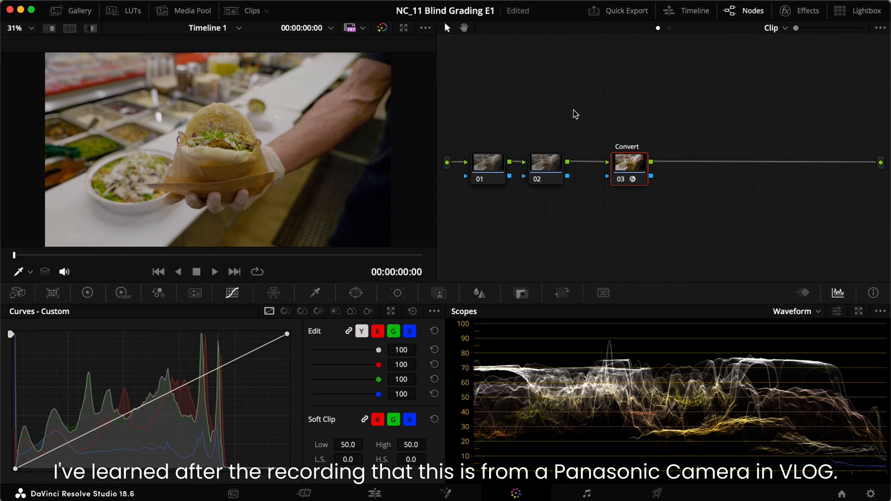
mouse_move(510, 121)
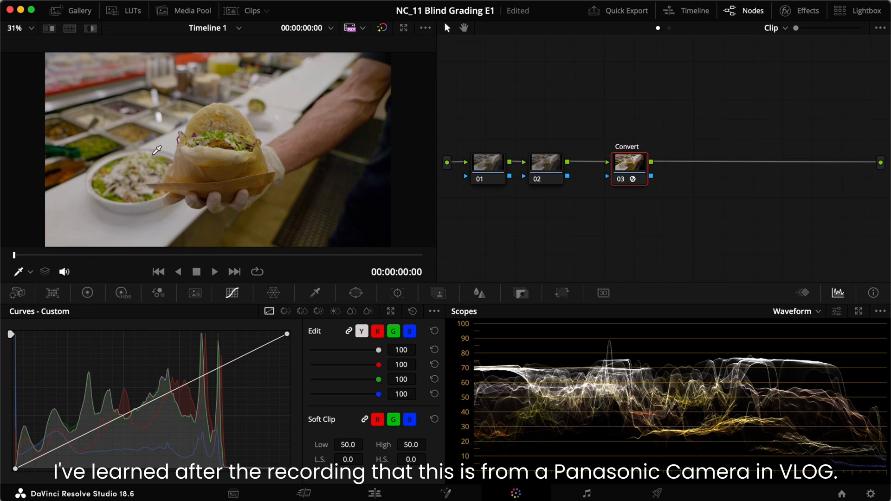
mouse_move(516, 111)
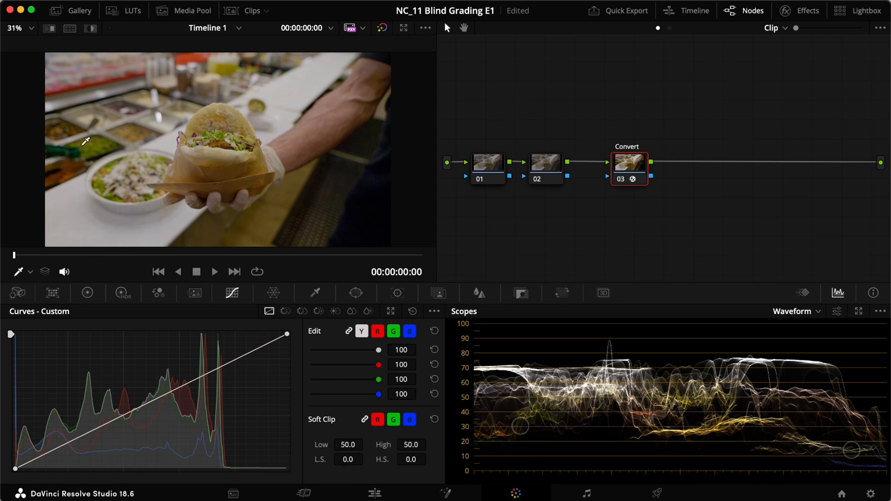
mouse_move(637, 161)
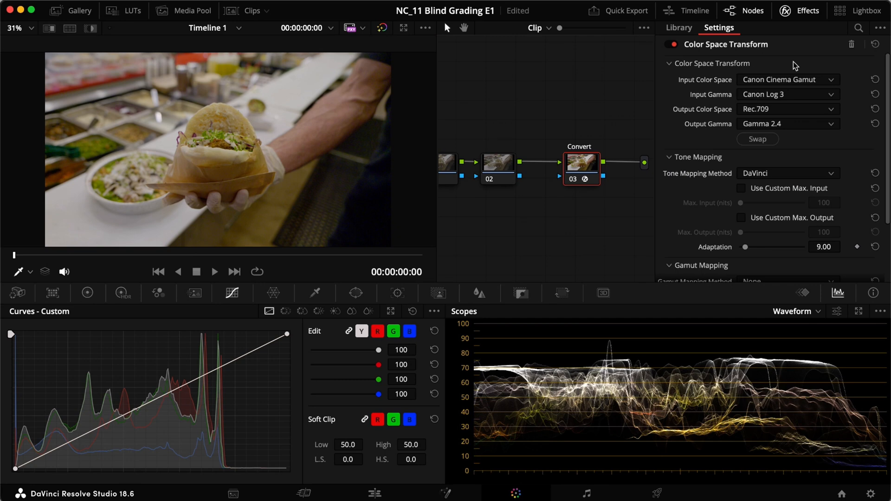
mouse_move(700, 64)
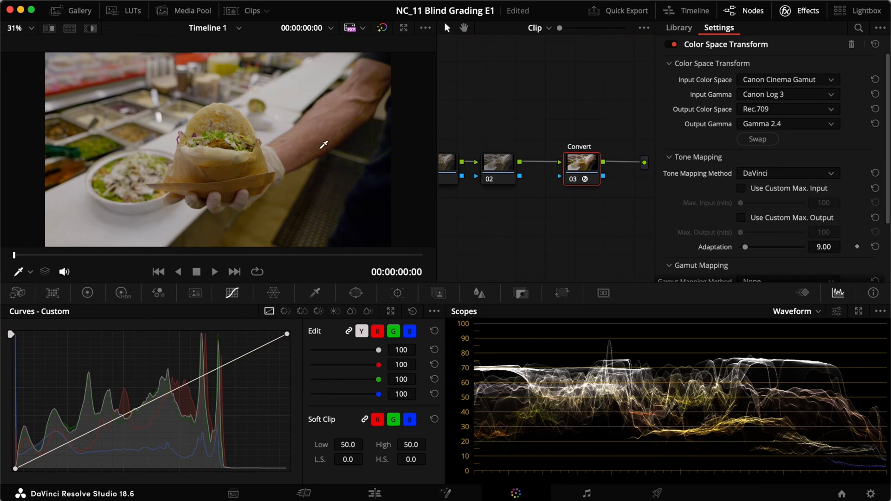
mouse_move(247, 117)
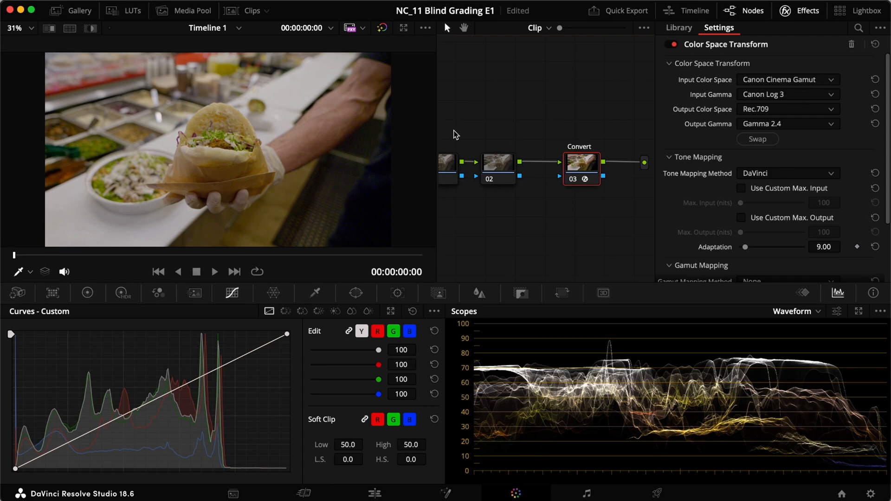
mouse_move(761, 130)
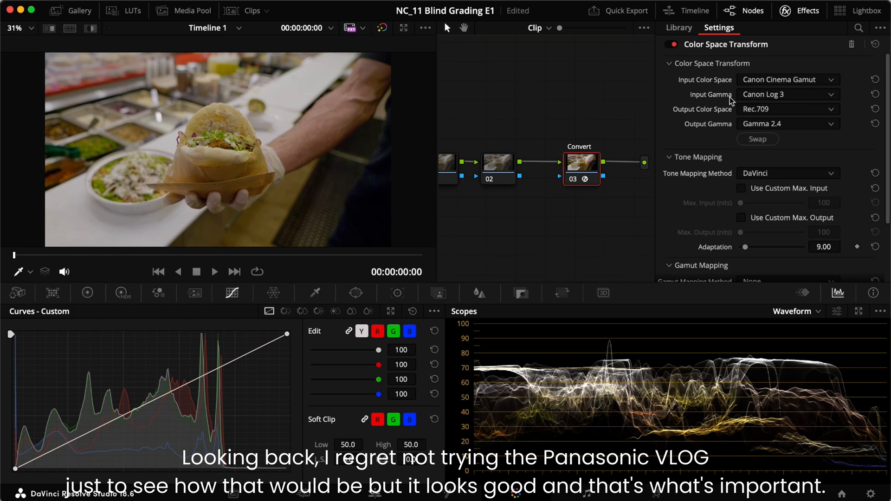
mouse_move(607, 106)
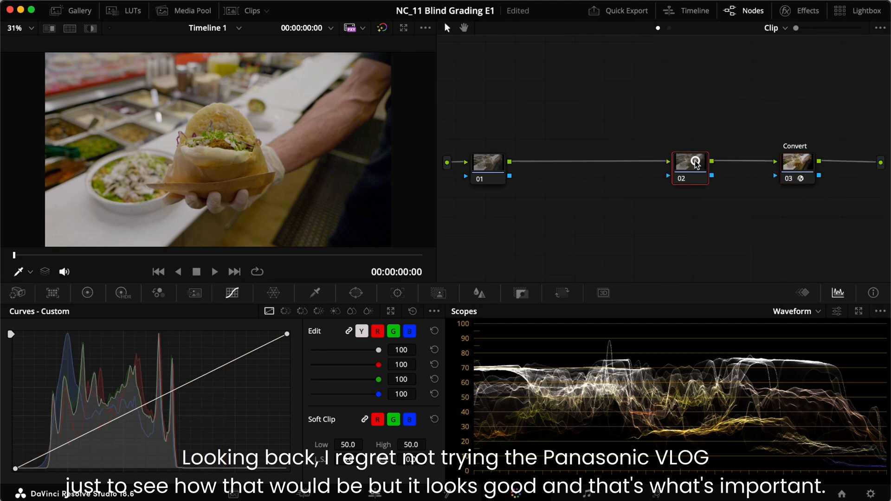
Apply the Hollywood_V1 creative LUT and label the node 'LUT' alongside Balance and Exposure.
click(132, 10)
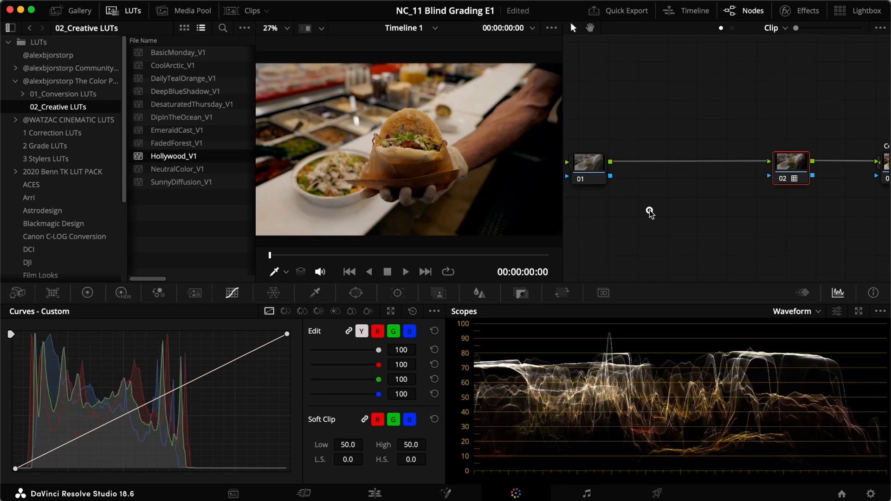
click(190, 11)
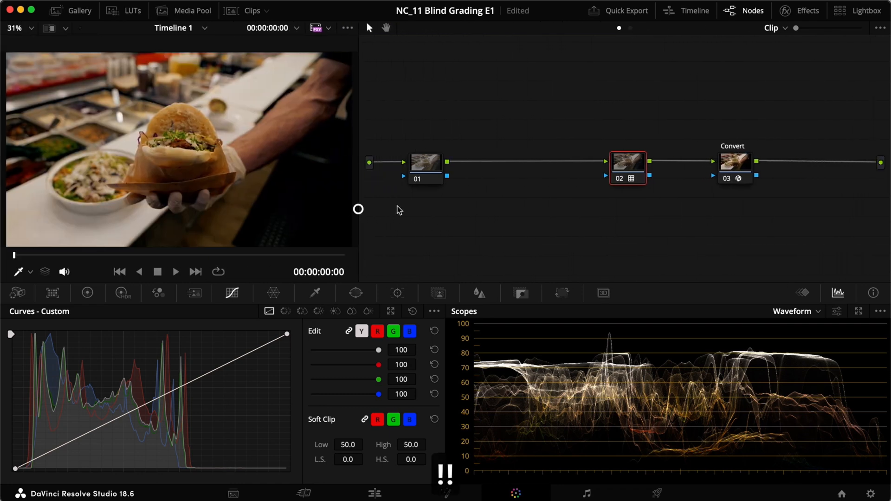
text(rLUT)
click(425, 147)
text(Balance)
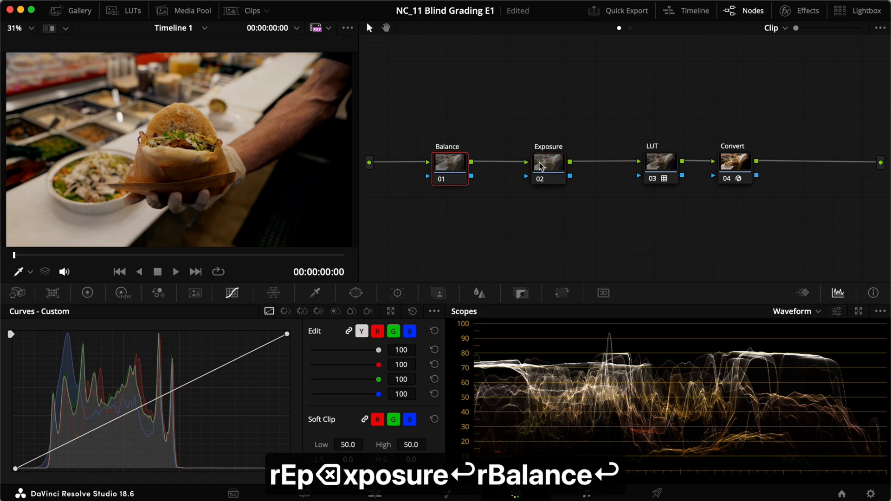
On the Exposure node's colour wheels, set Shadows to -8.50 and Highlights to 11.50.
click(548, 162)
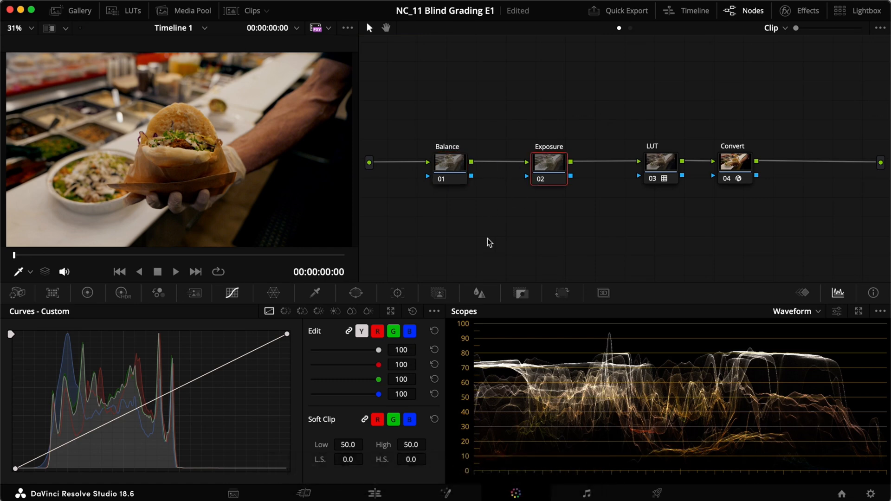
mouse_move(109, 322)
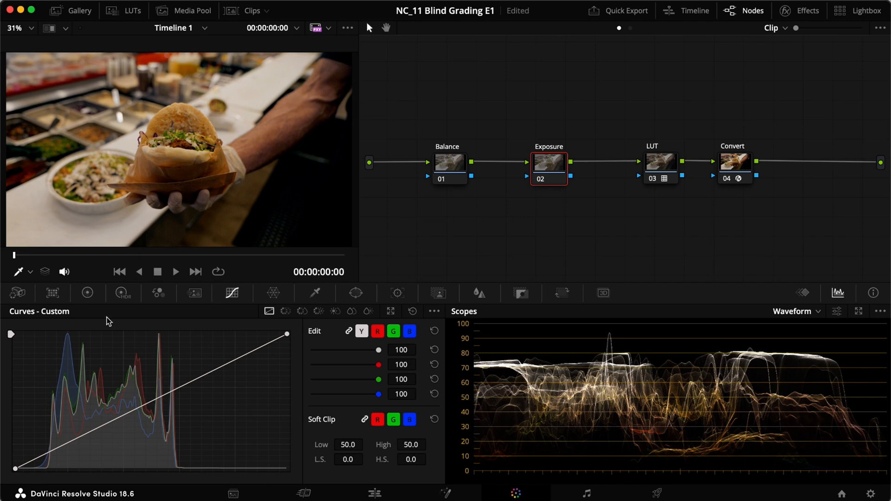
click(87, 293)
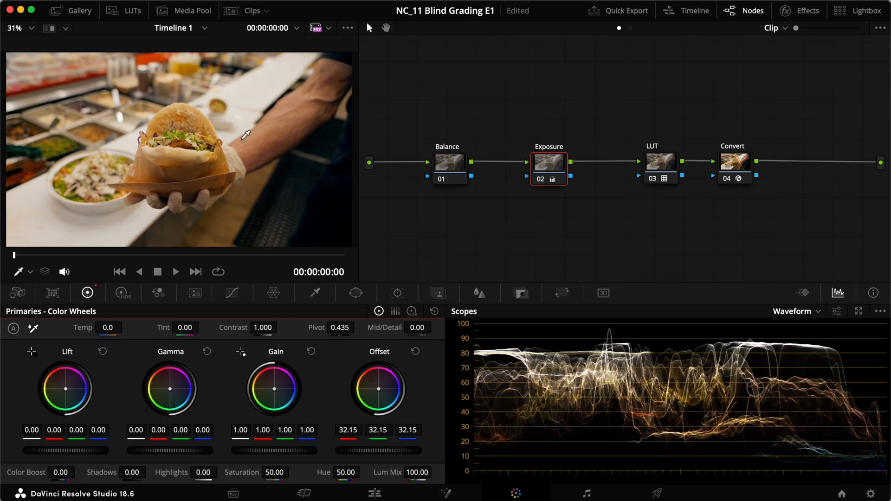
mouse_move(259, 131)
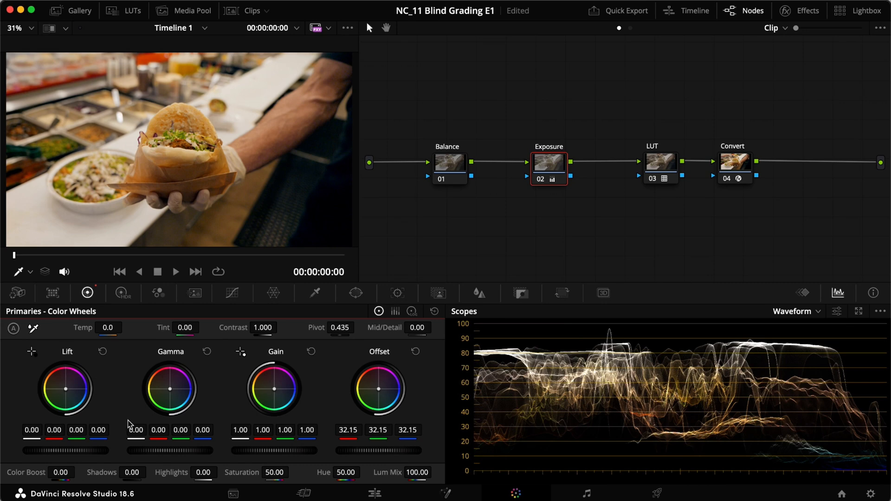
drag(136, 430, 159, 430)
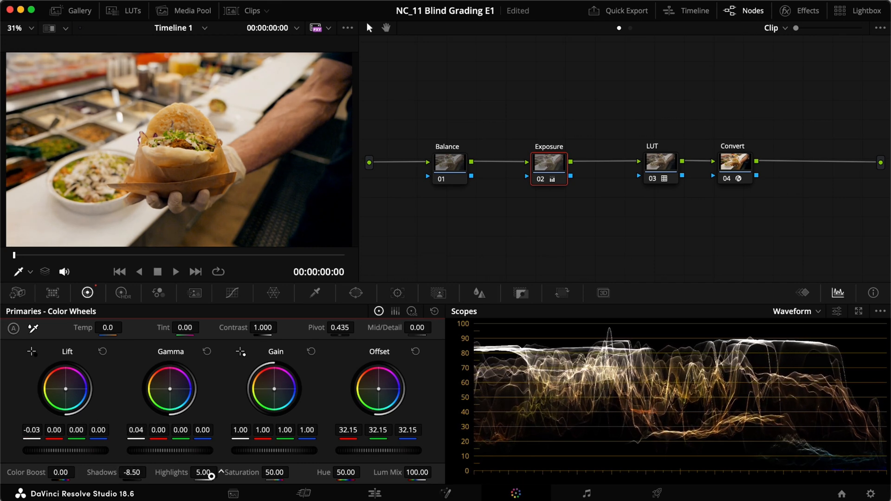
drag(204, 473, 228, 473)
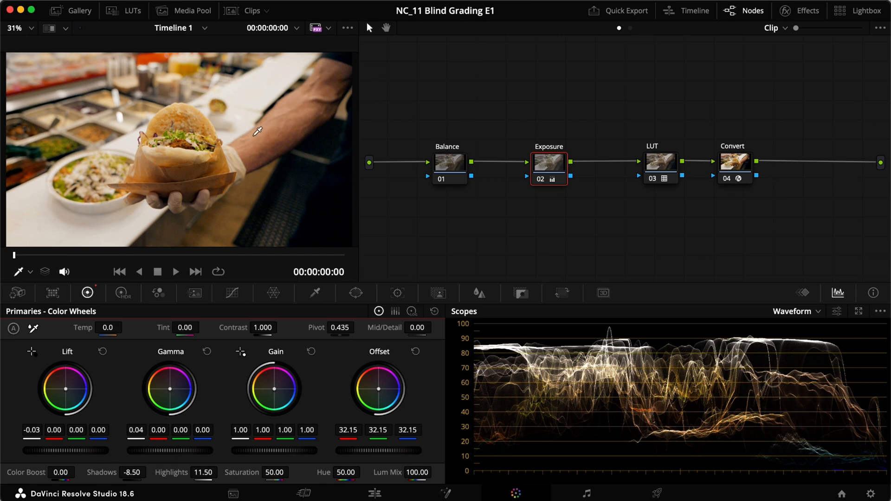
click(449, 163)
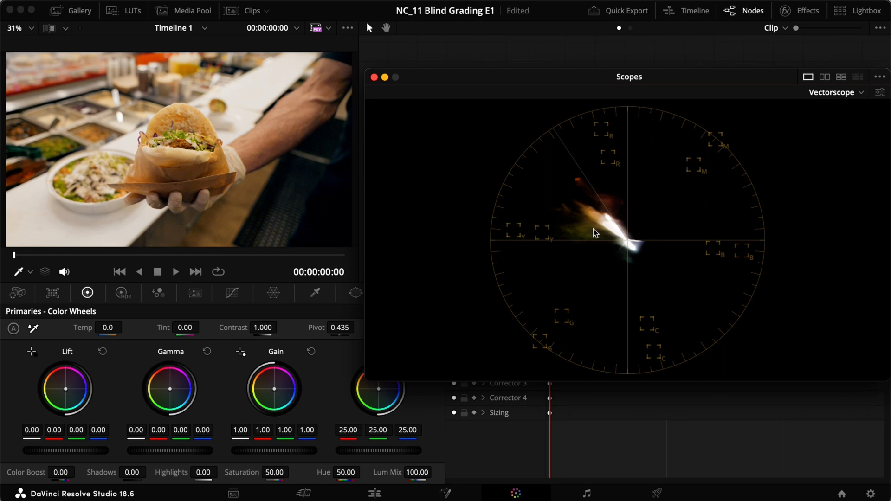
mouse_move(451, 79)
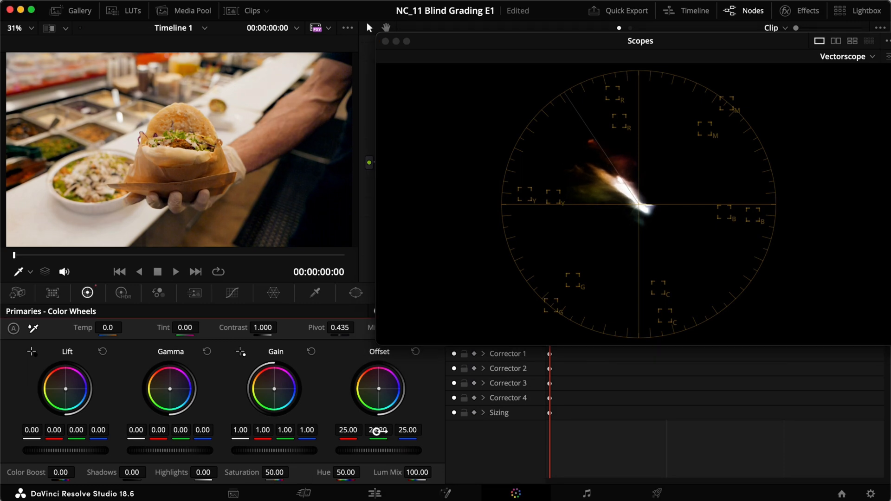
With the vectorscope popped out, lower the green offset toward 25.00.
drag(377, 430, 370, 432)
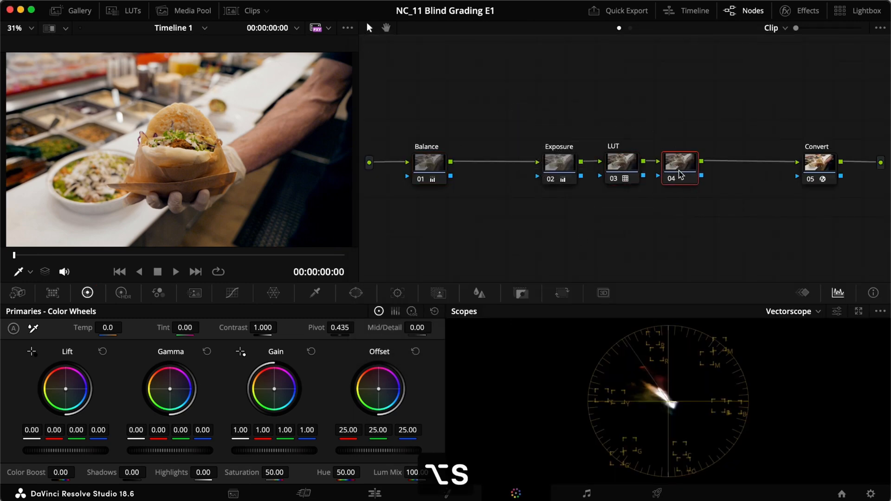
Add an Outside node after node 04, name it, and mask the sandwich with a circular window on Inside.
right_click(678, 167)
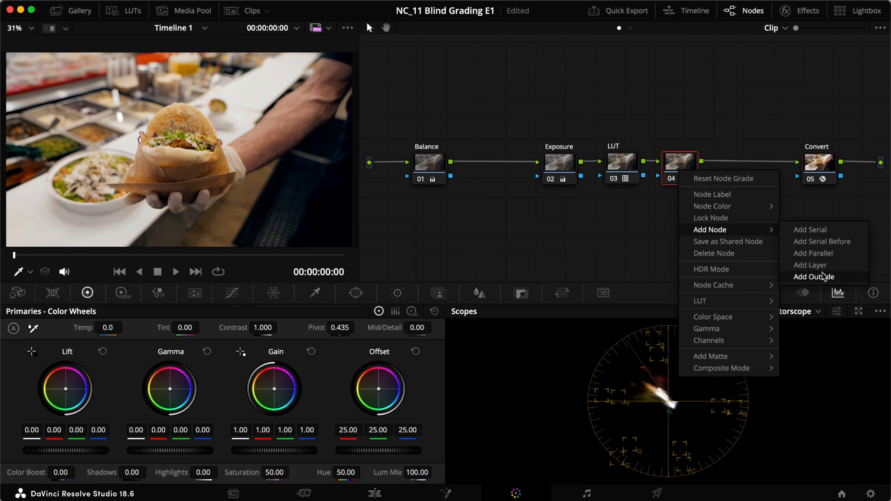
click(814, 277)
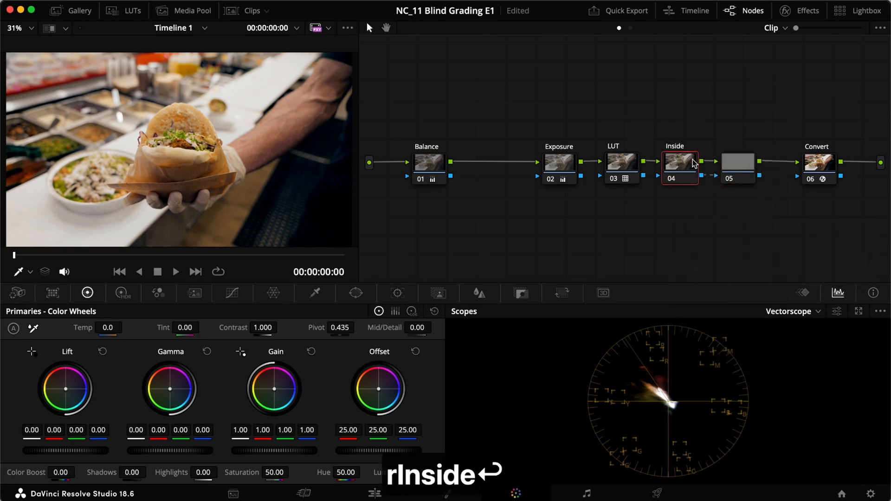
click(737, 161)
text(Outside)
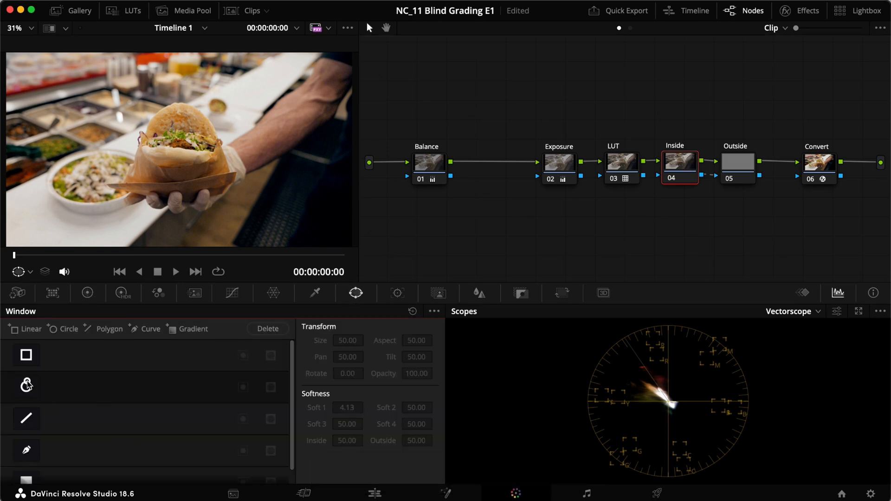
click(26, 388)
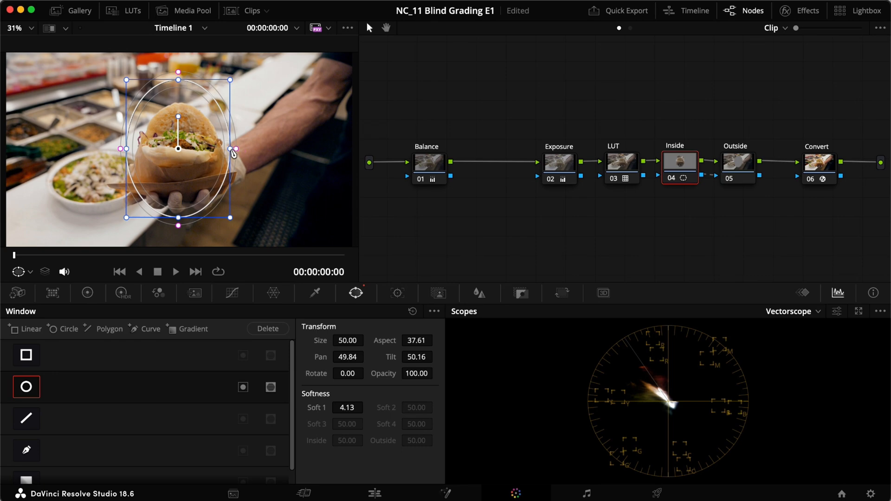
drag(233, 149, 276, 149)
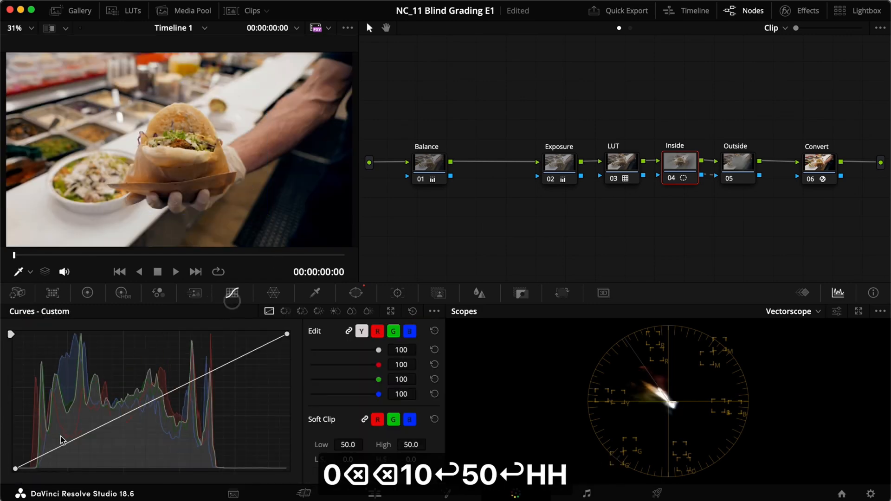
Lift the shadows on the Inside node's custom curve with a new point.
drag(16, 468, 66, 449)
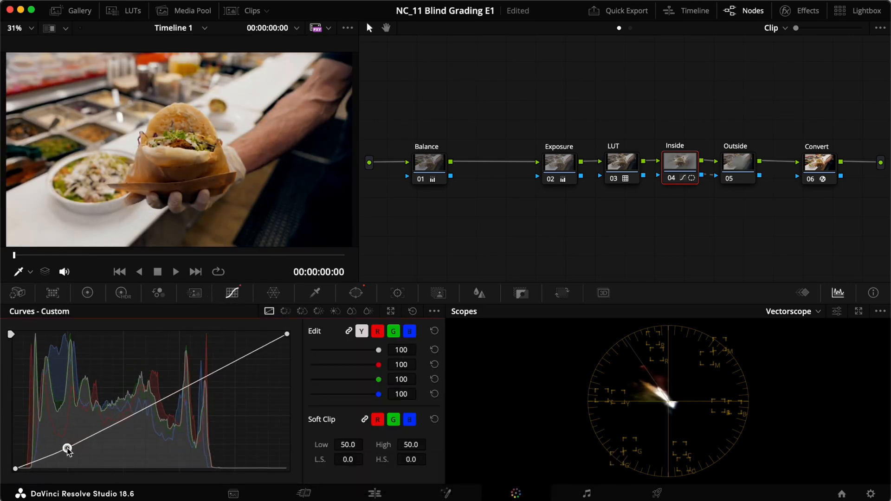
drag(67, 448, 234, 353)
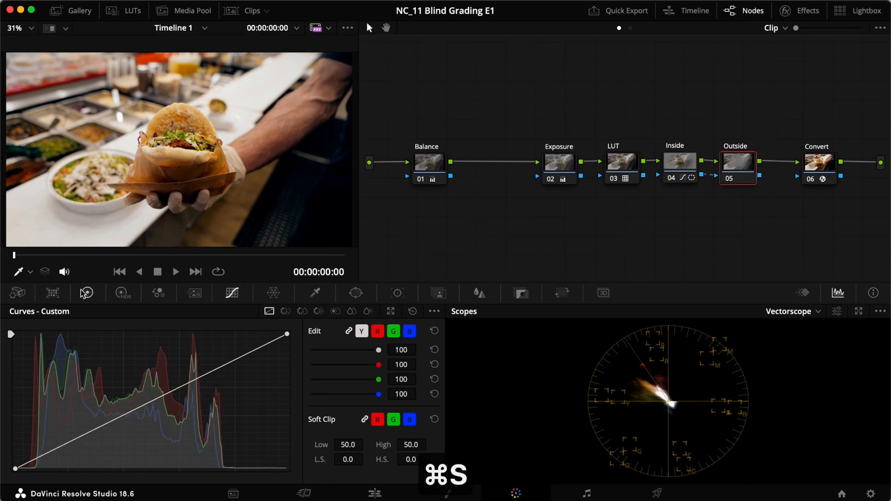
On the Outside node's colour wheels, pull Gamma down to -0.03 in full-screen viewer.
click(87, 293)
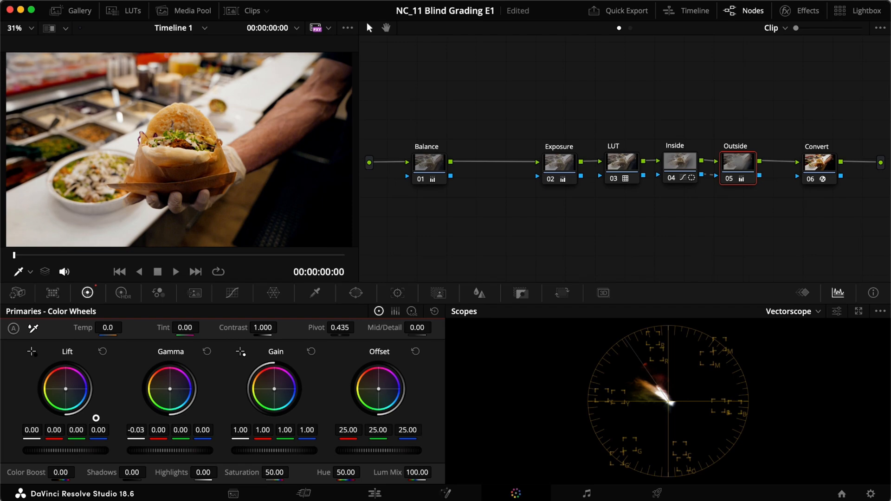
key(cmd+f)
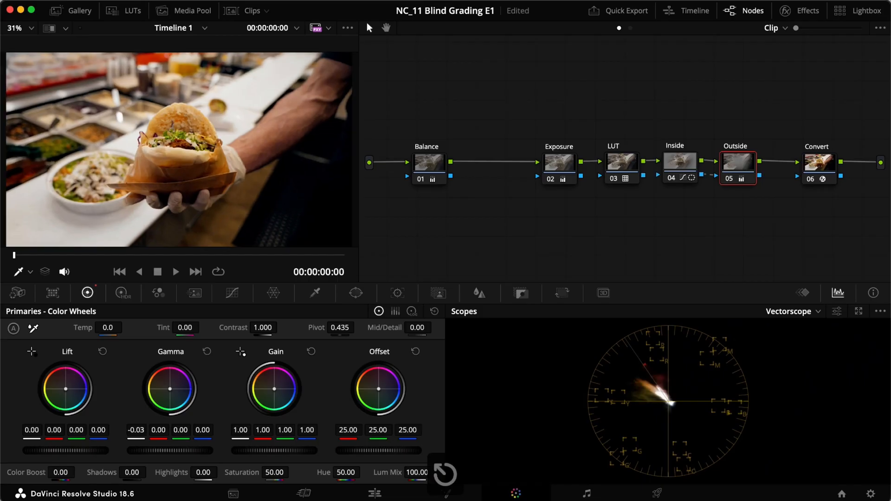
click(789, 311)
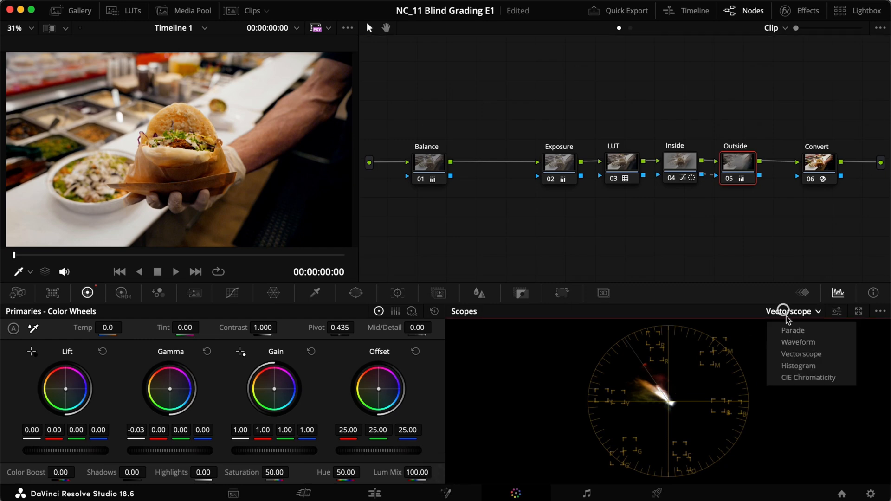
With the waveform scope showing, set the Exposure node's Highlights to -16.00 and Shadows to 17.00.
click(799, 342)
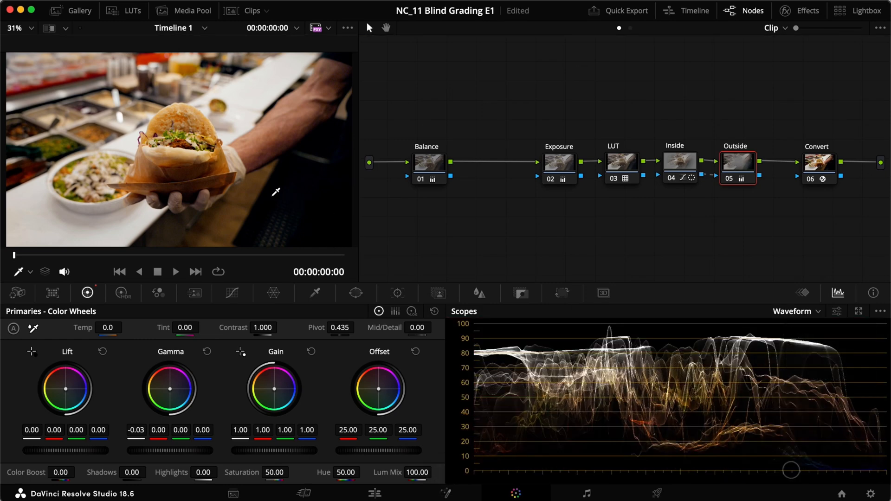
click(559, 162)
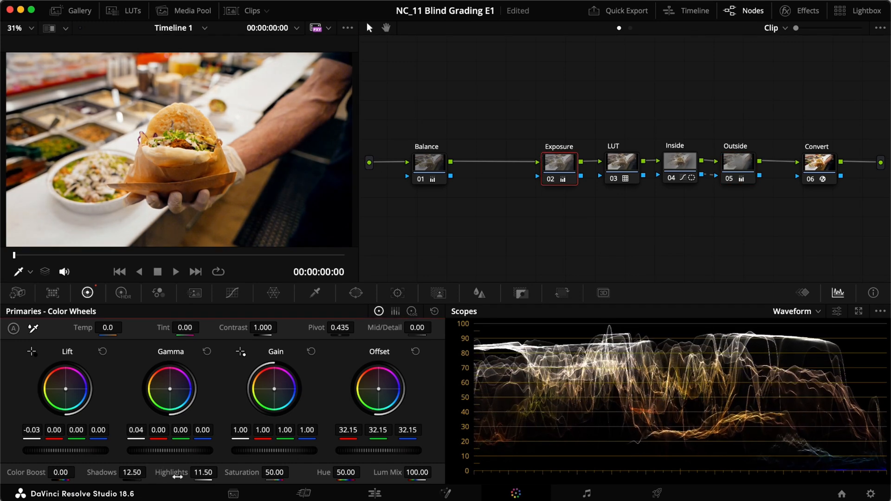
drag(203, 473, 139, 473)
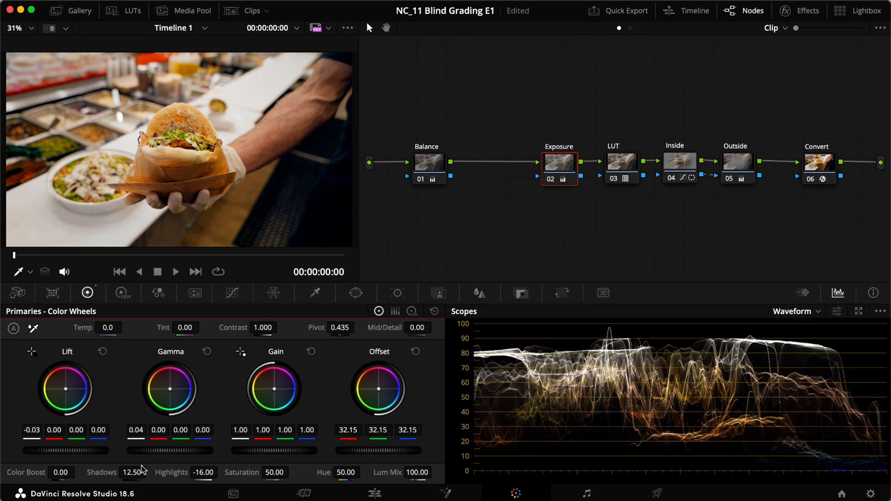
drag(132, 473, 139, 472)
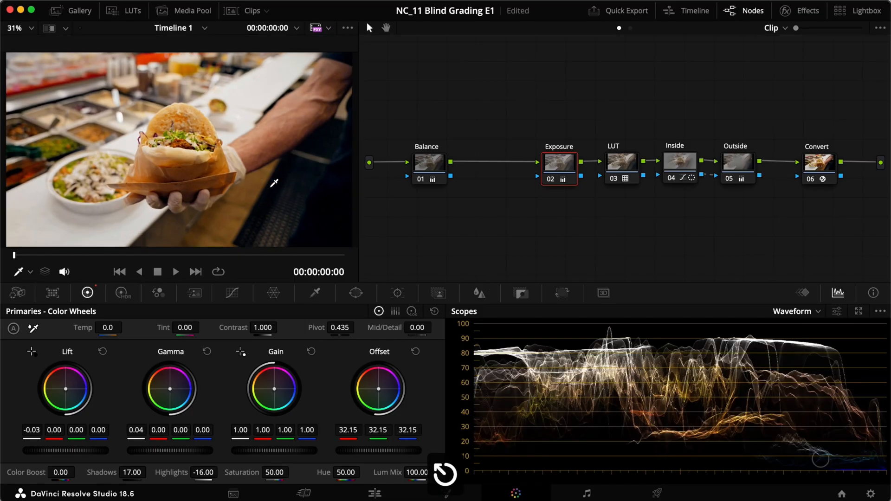
mouse_move(471, 229)
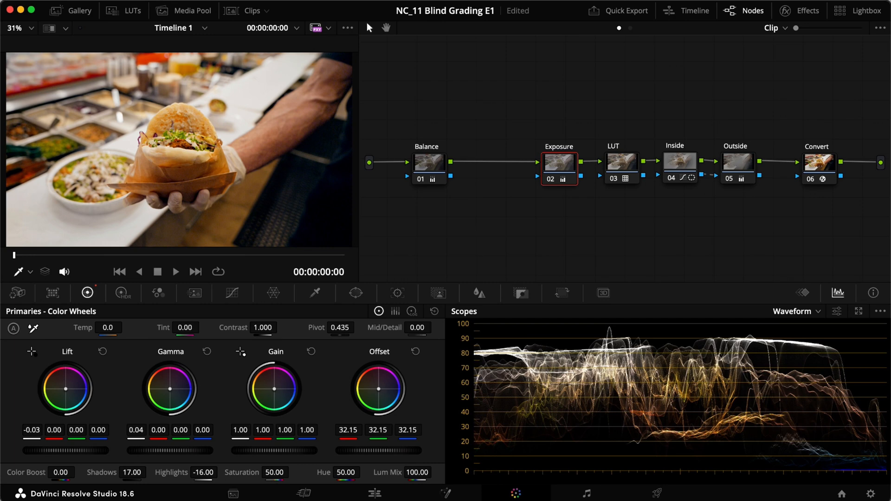
mouse_move(455, 227)
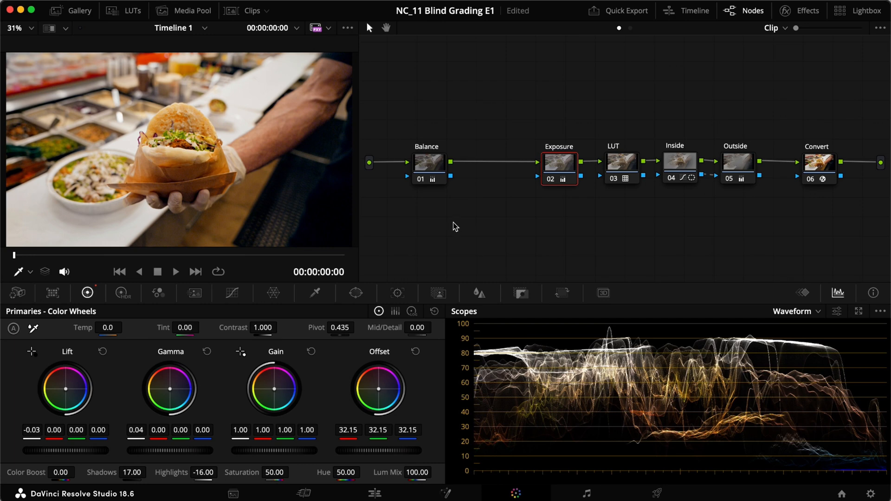
mouse_move(528, 192)
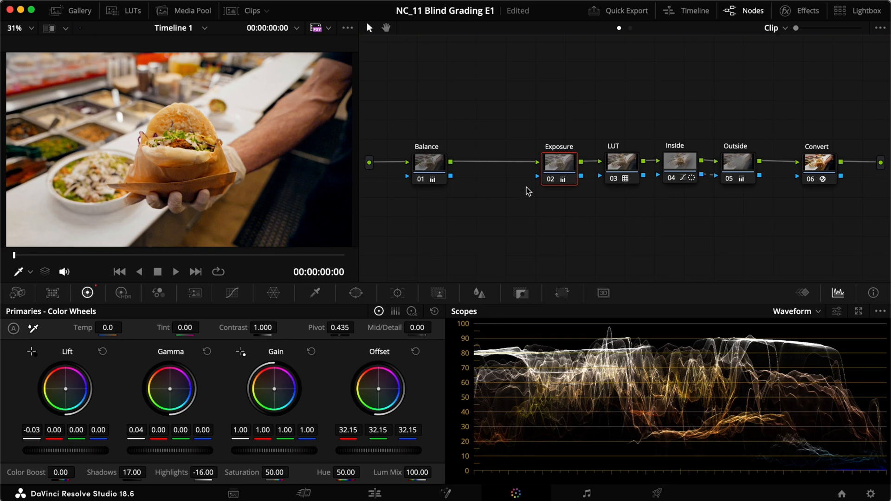
right_click(527, 191)
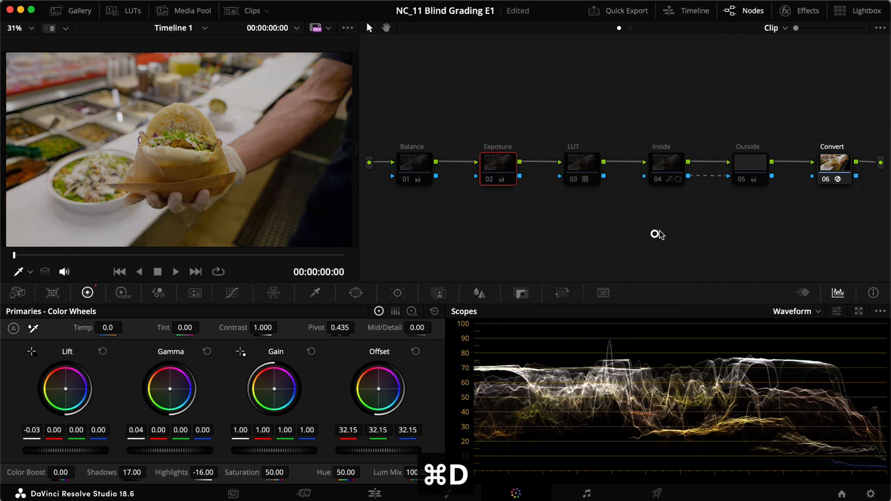
click(808, 10)
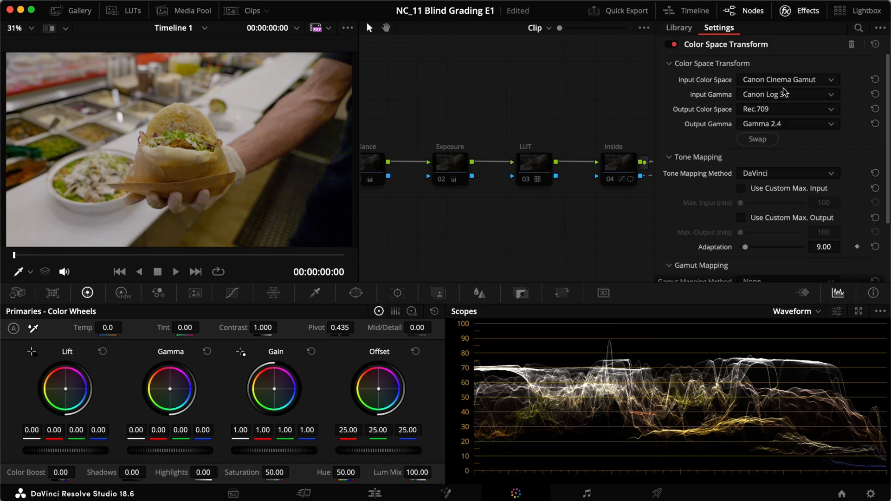
click(787, 95)
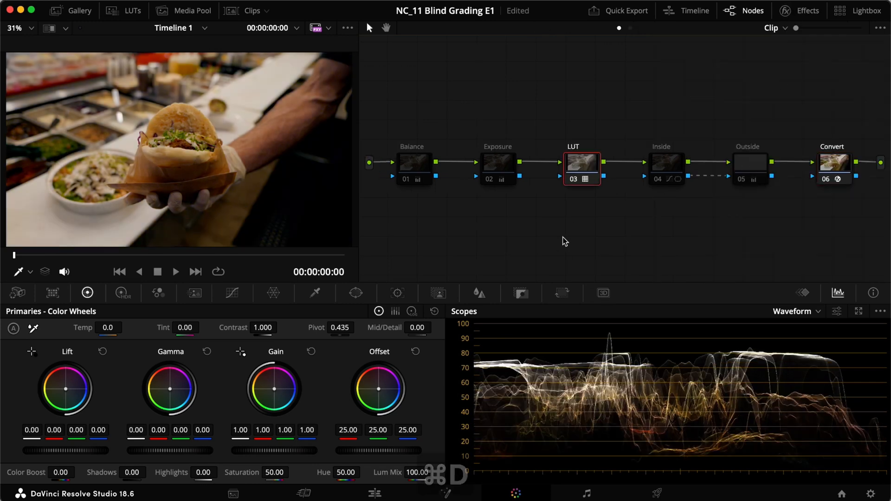
click(497, 164)
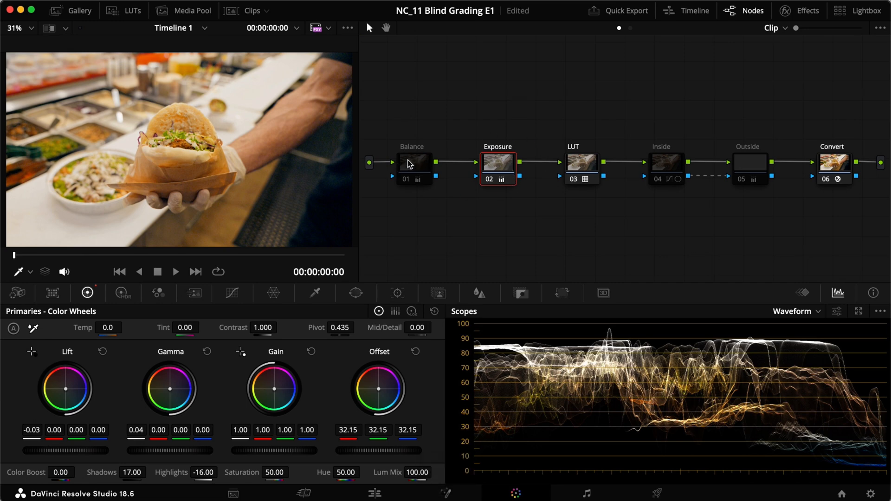
click(667, 163)
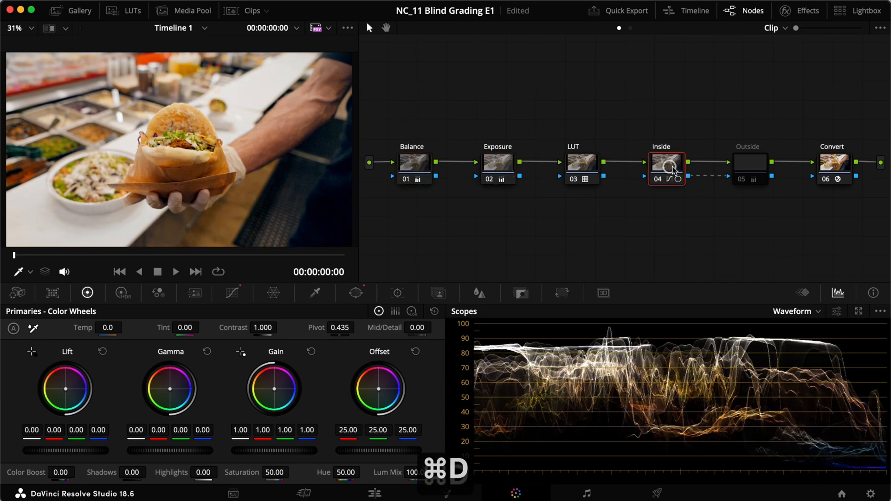
click(749, 163)
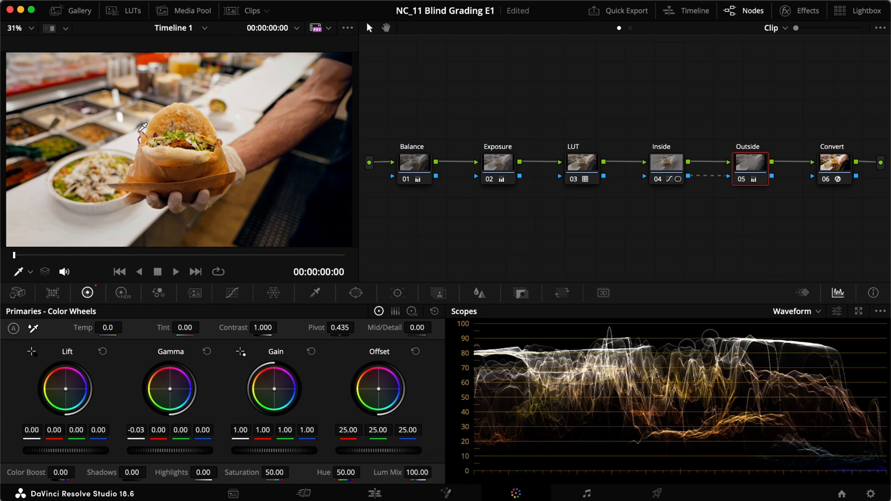
mouse_move(458, 235)
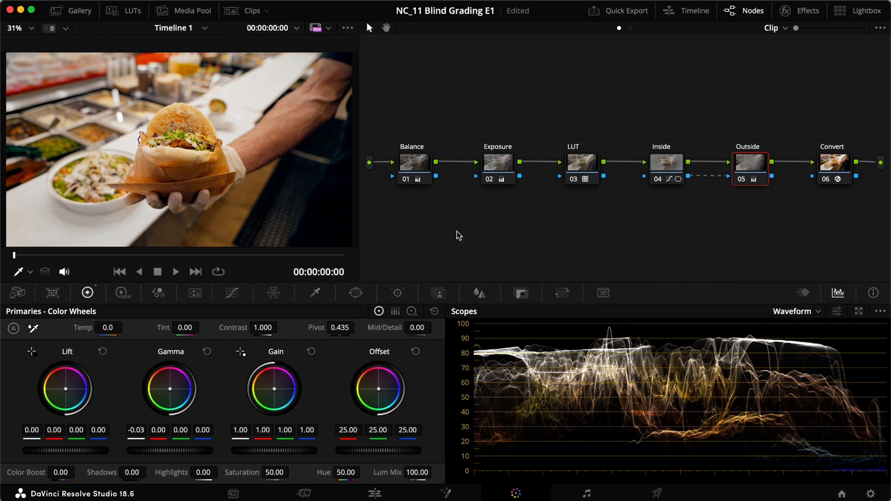
mouse_move(484, 256)
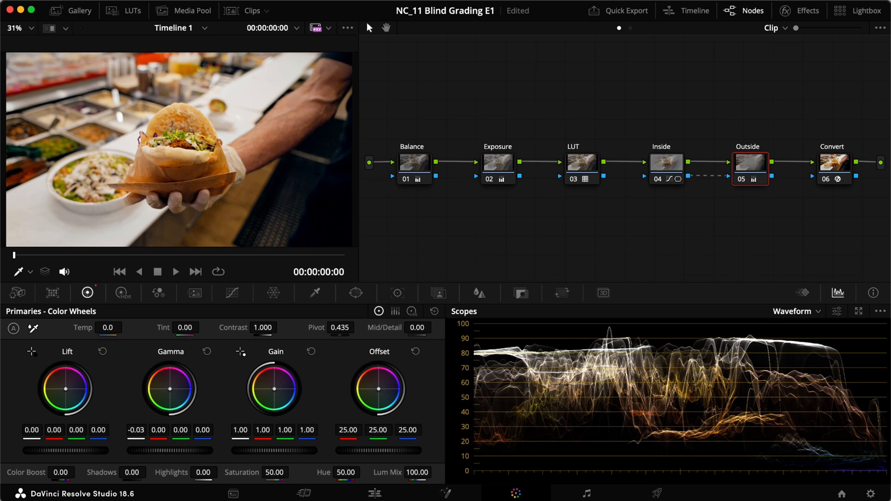
mouse_move(490, 236)
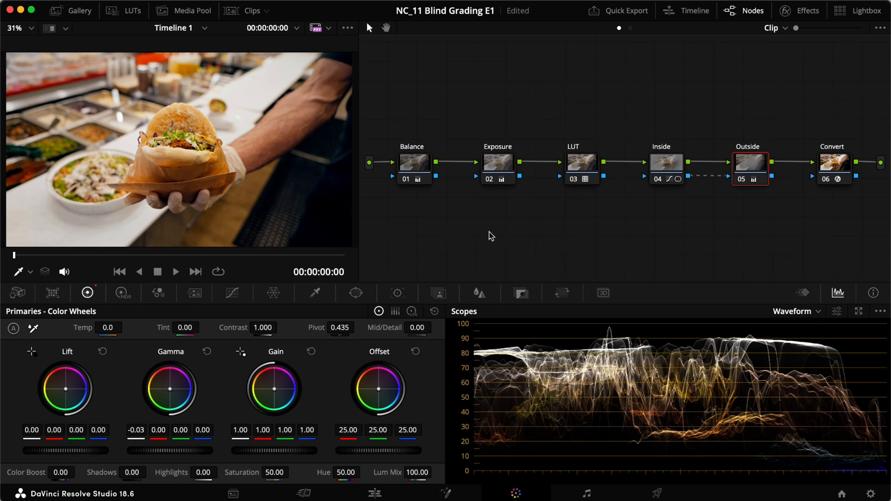
mouse_move(457, 231)
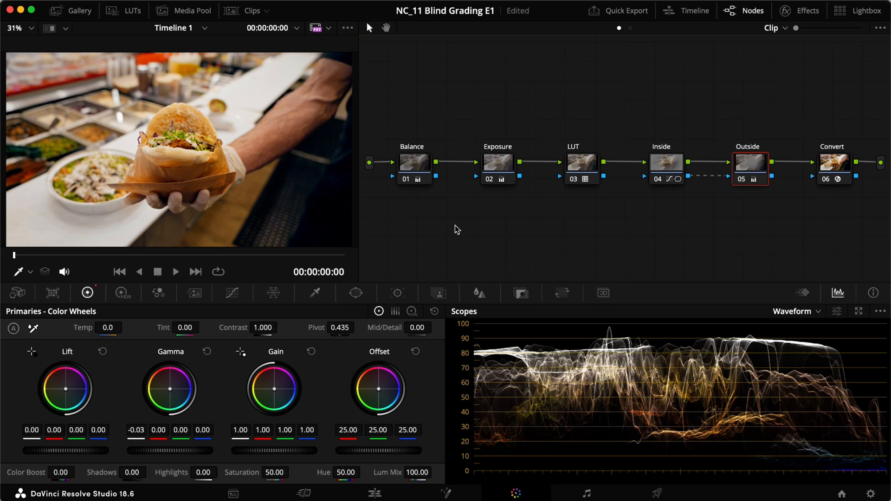
mouse_move(451, 237)
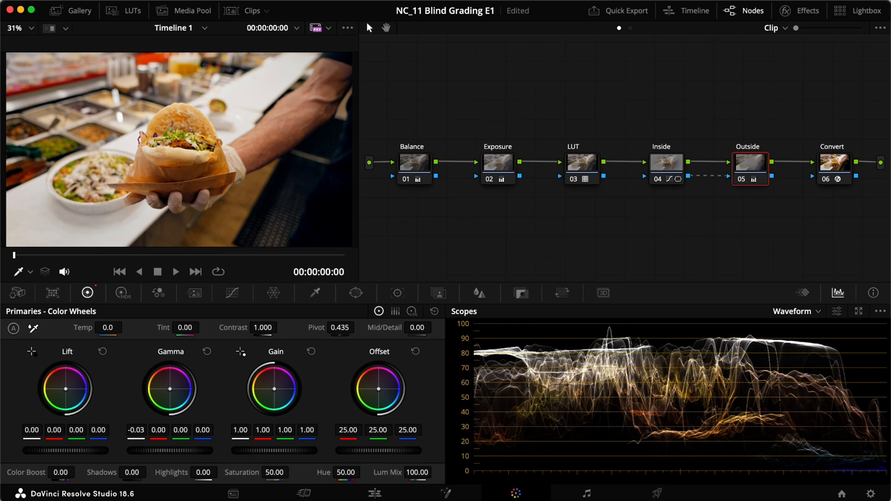
mouse_move(479, 118)
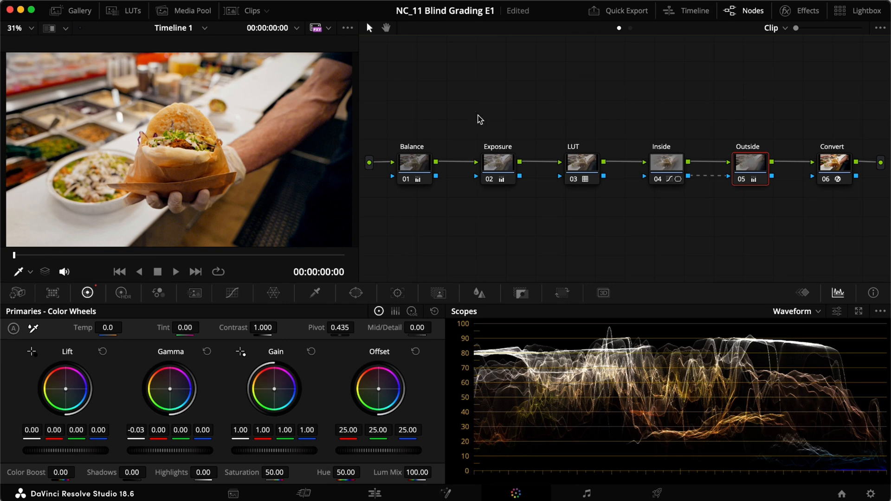